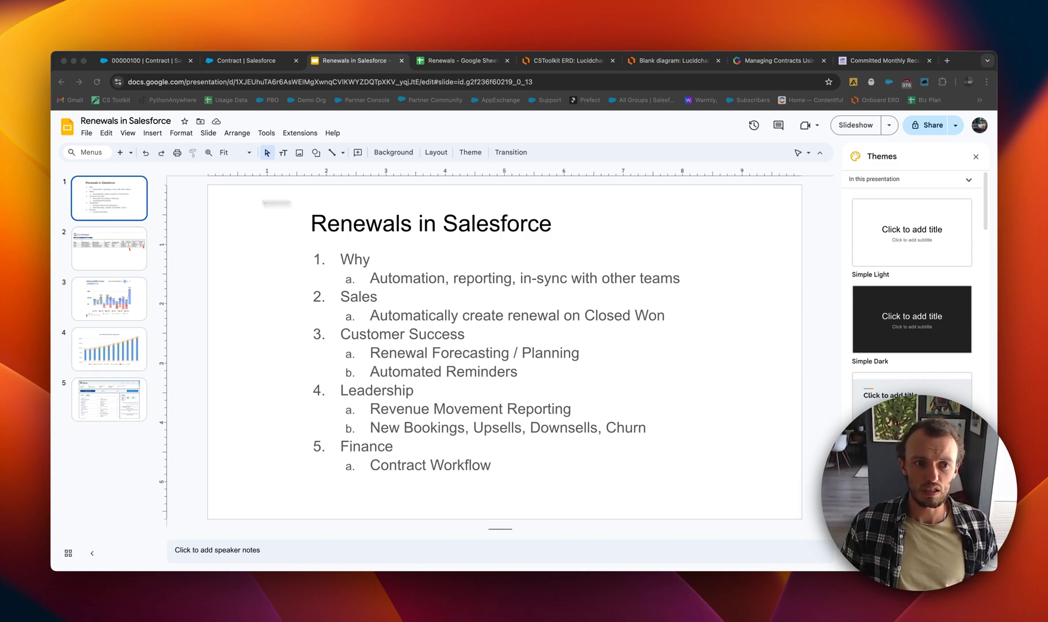
Step: Show slide 2 with the Gatekeeper contract renewal and end dates table
{"action": "left_click", "coordinate": [108, 247]}
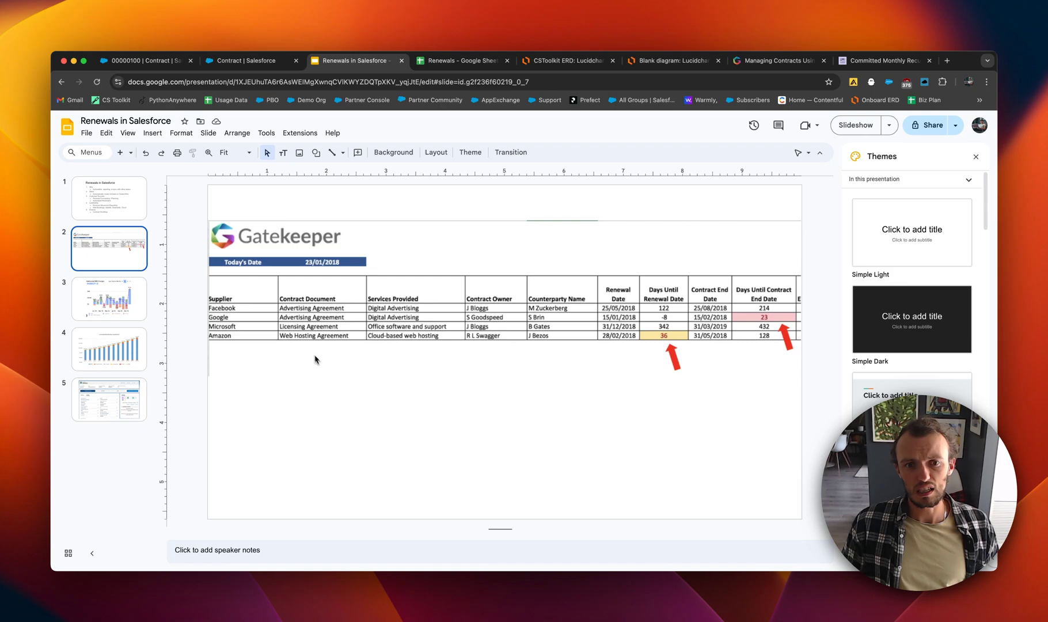
{"action": "mouse_move", "coordinate": [326, 370]}
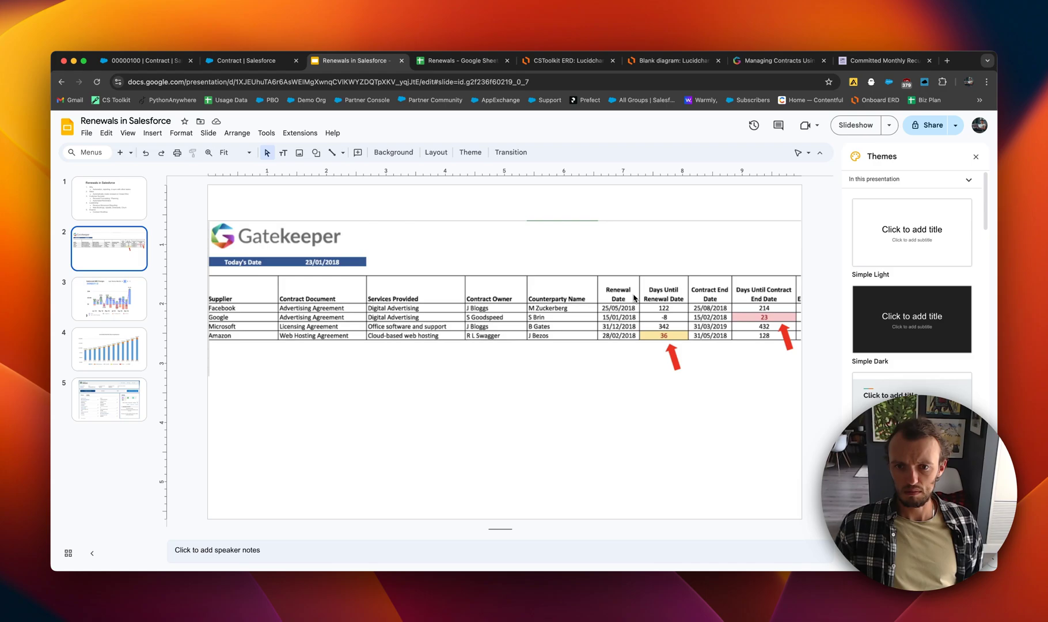
{"action": "mouse_move", "coordinate": [312, 379]}
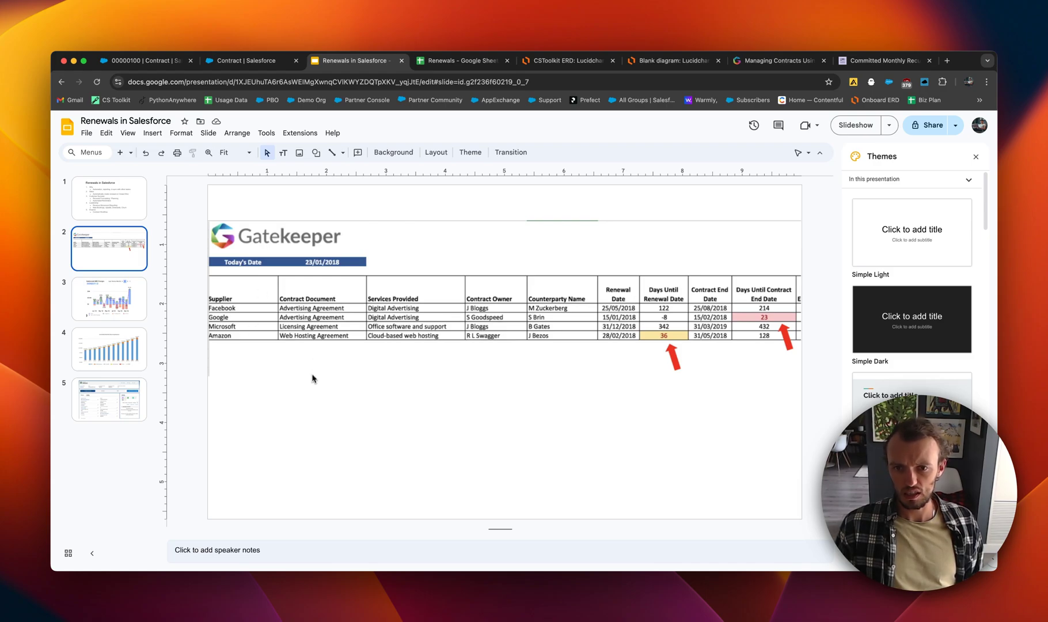
{"action": "mouse_move", "coordinate": [625, 362]}
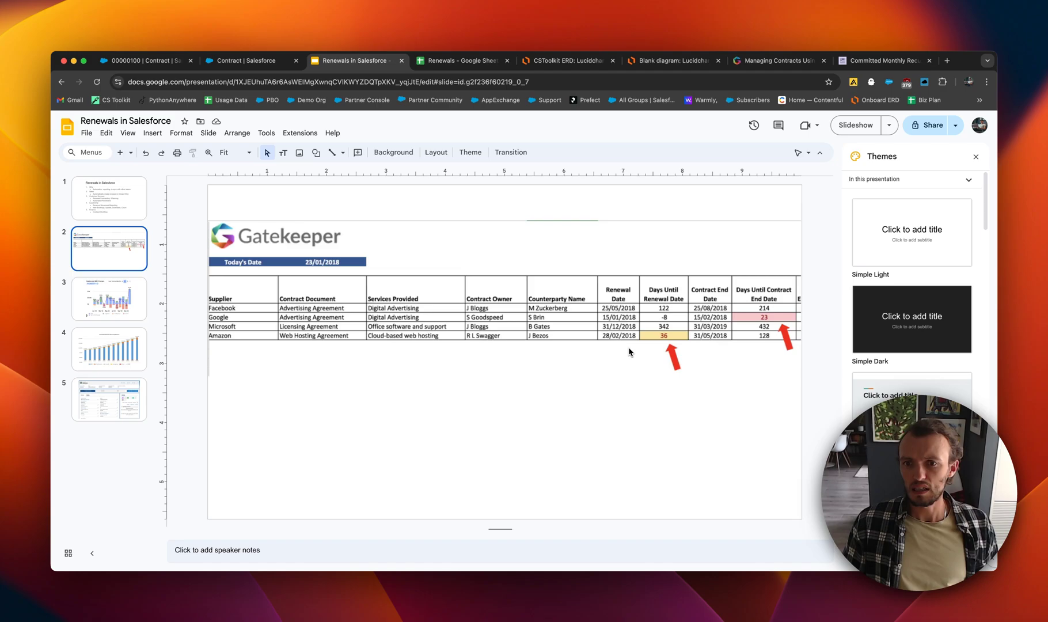
{"action": "mouse_move", "coordinate": [719, 350]}
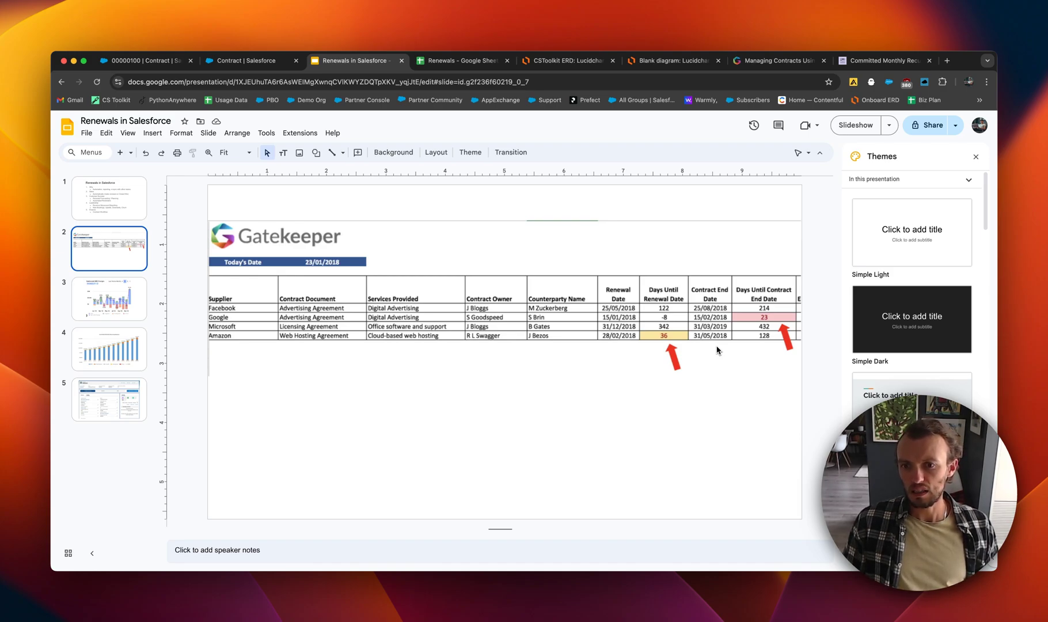
{"action": "mouse_move", "coordinate": [771, 305]}
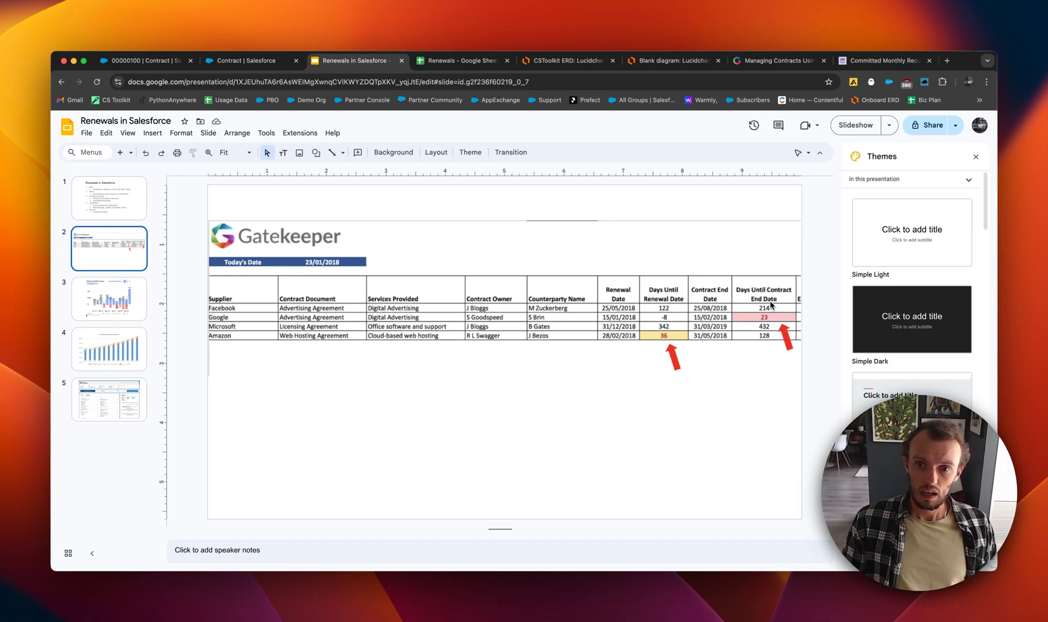
{"action": "mouse_move", "coordinate": [631, 276]}
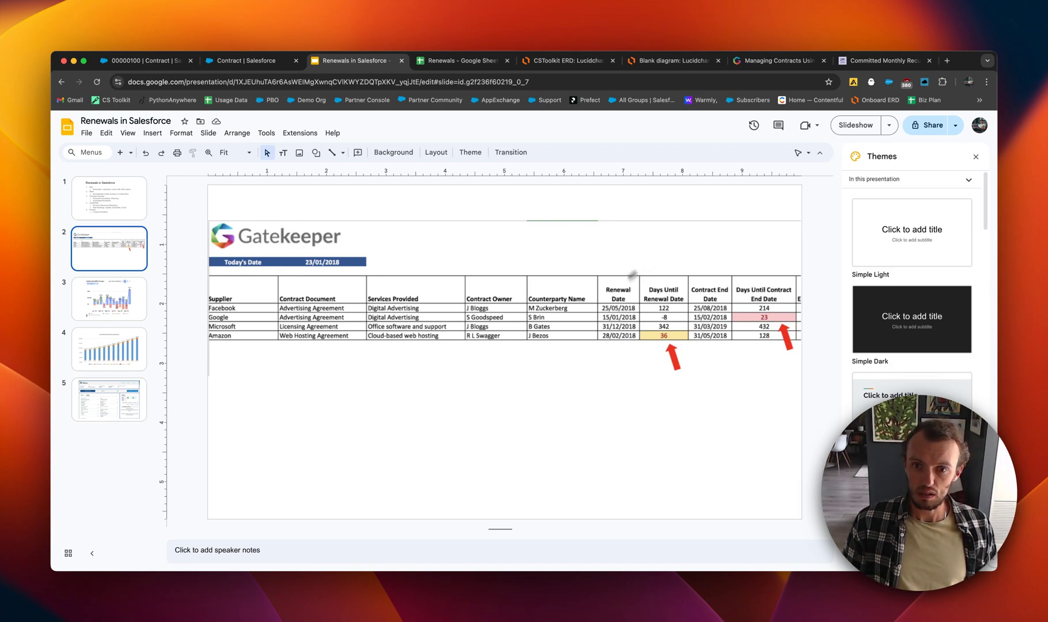
{"action": "mouse_move", "coordinate": [727, 384]}
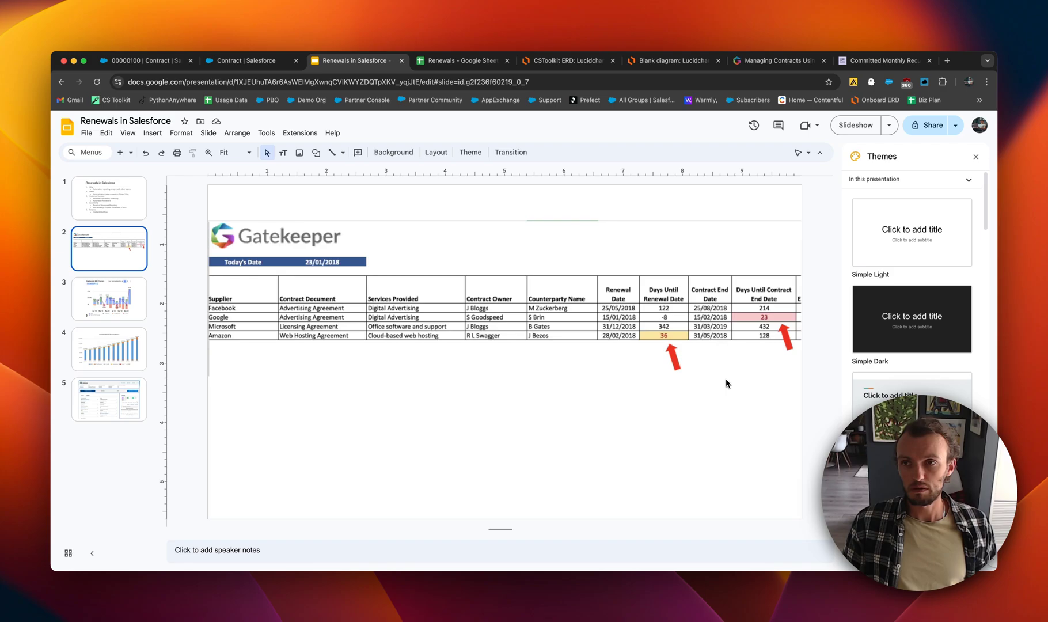
Step: Show slide 3 with the Contracted ARR Changes chart for the last twelve months
{"action": "left_click", "coordinate": [109, 300]}
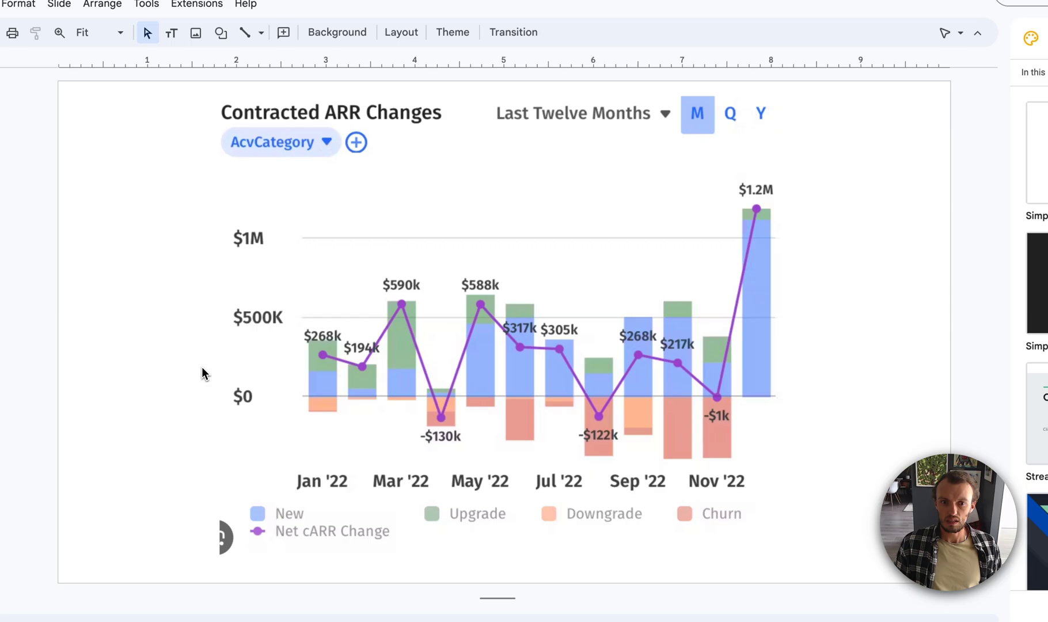
{"action": "mouse_move", "coordinate": [297, 399]}
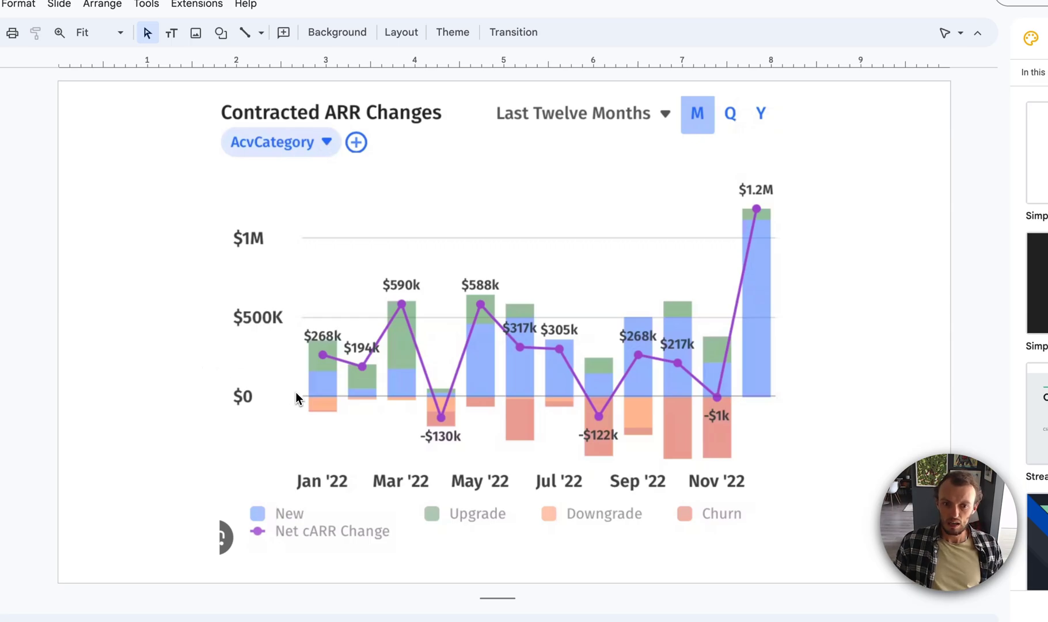
{"action": "mouse_move", "coordinate": [352, 434]}
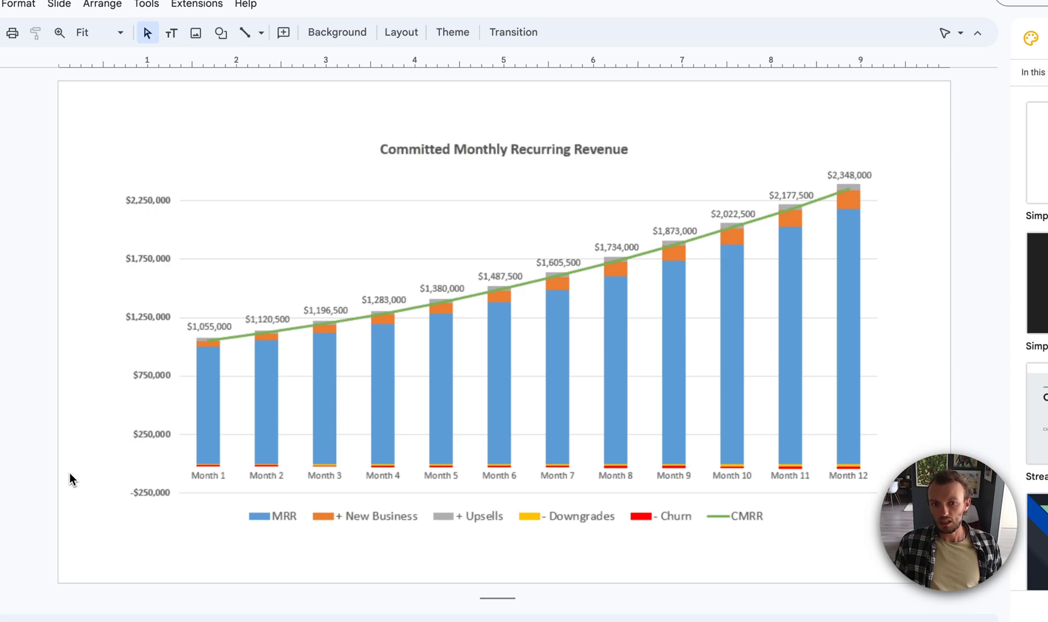
{"action": "mouse_move", "coordinate": [92, 475]}
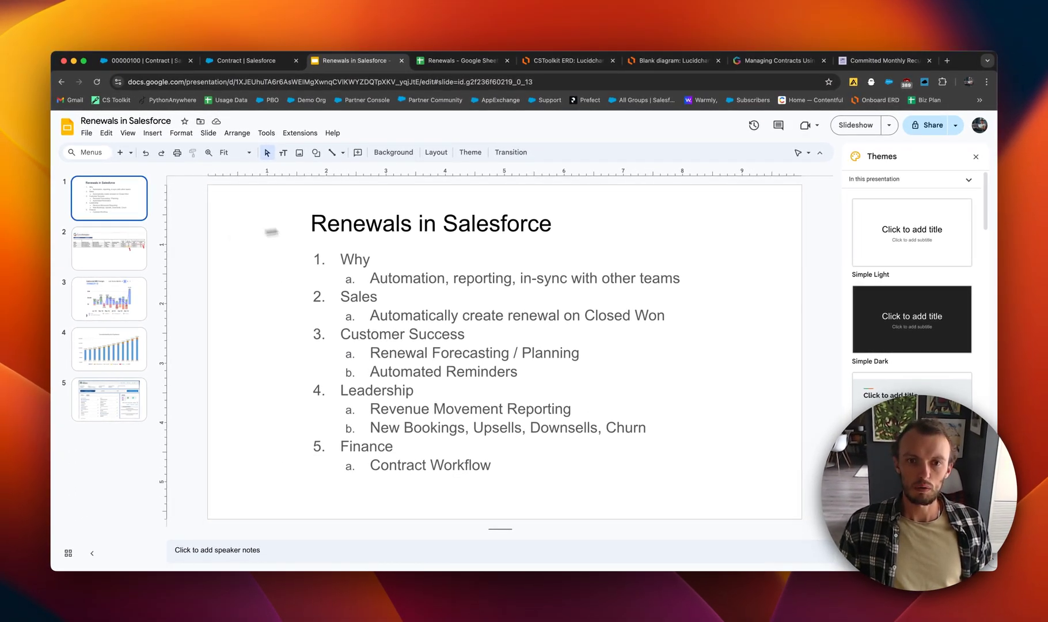
{"action": "mouse_move", "coordinate": [463, 61]}
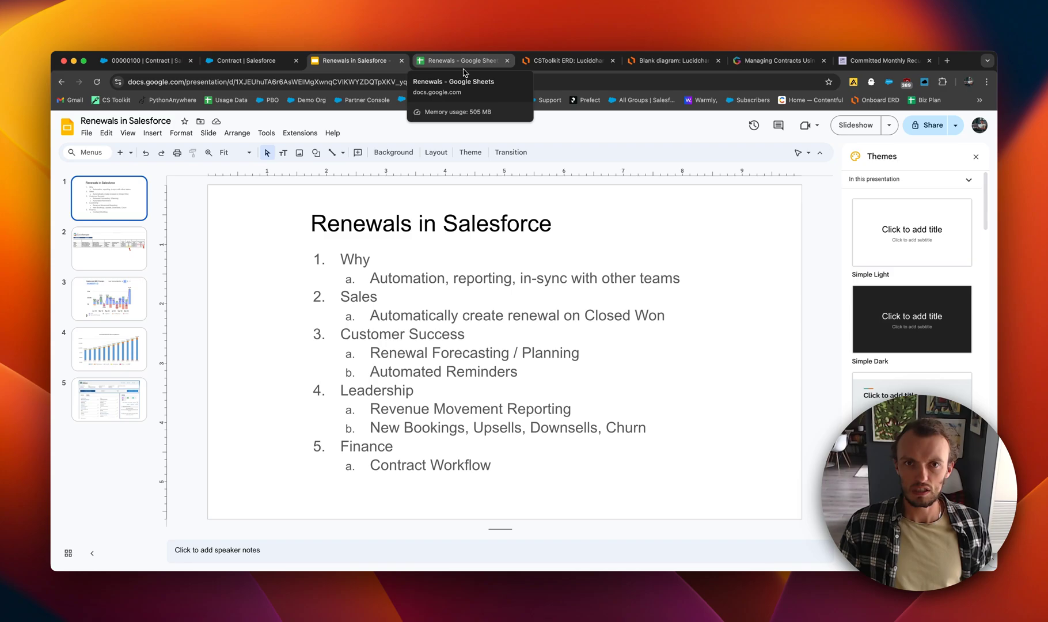
Step: Switch to the Renewals spreadsheet and enlarge it to 125% zoom
{"action": "left_click", "coordinate": [461, 60]}
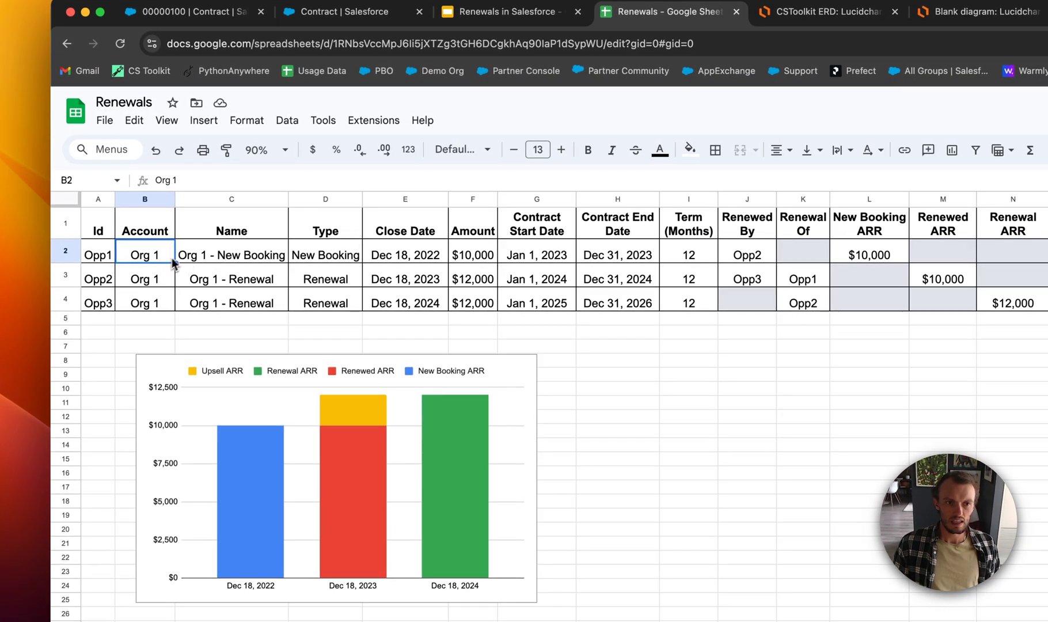
{"action": "mouse_move", "coordinate": [283, 291]}
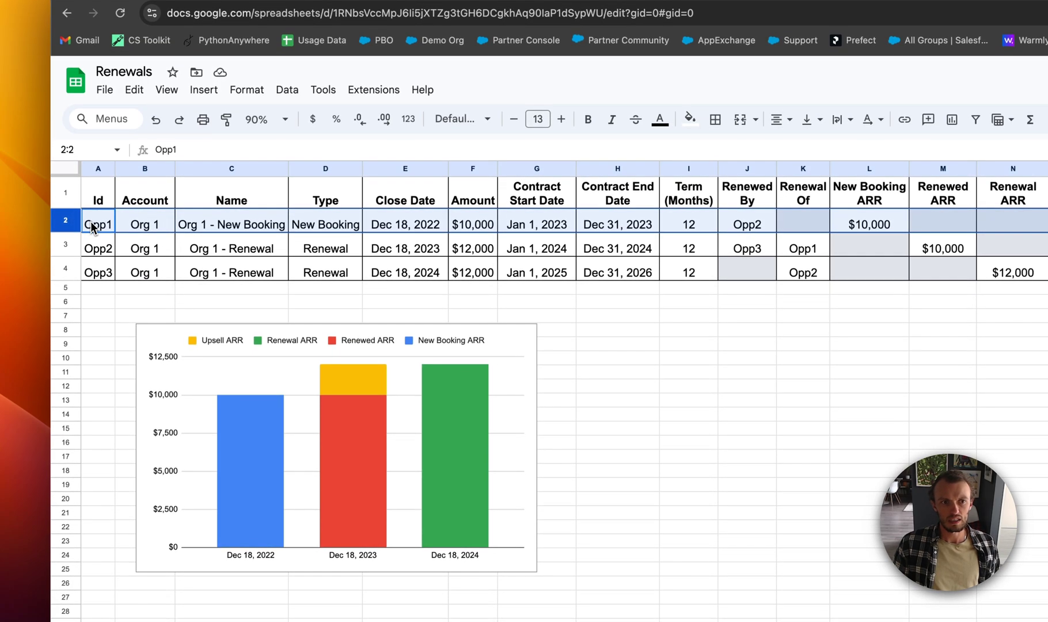
{"action": "mouse_move", "coordinate": [401, 123]}
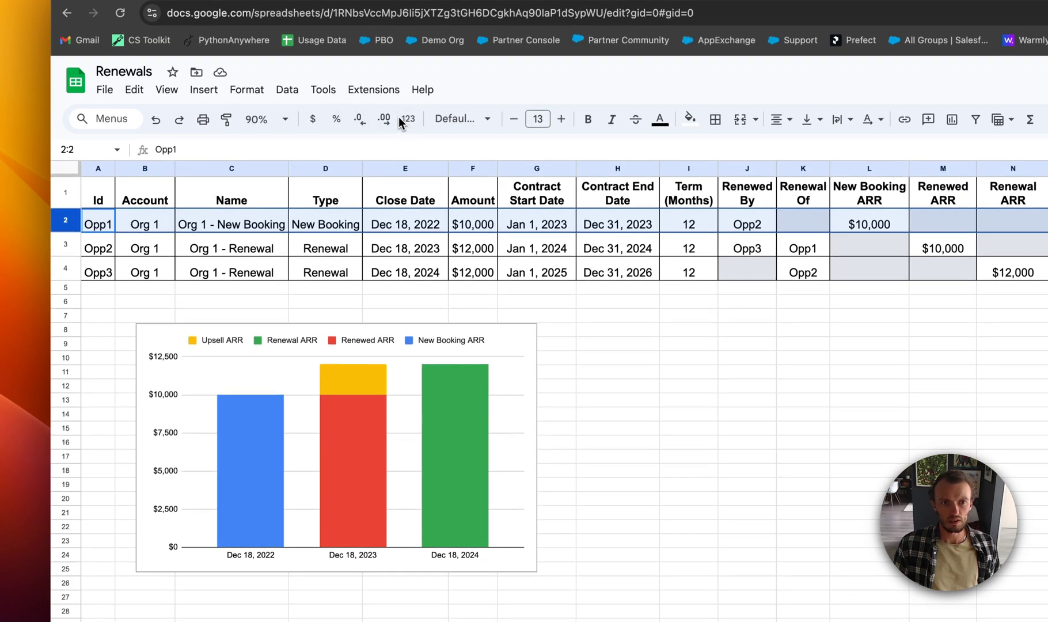
{"action": "left_click", "coordinate": [264, 119]}
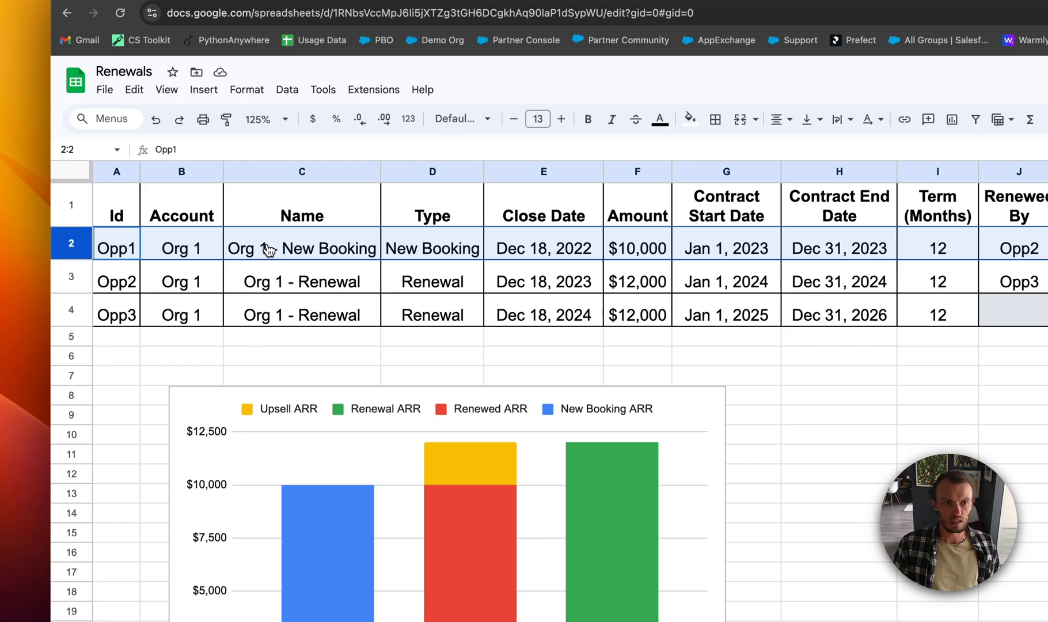
Step: Highlight the Opp2 and Opp3 rows to show Org 2's new booking and renewal alongside the chart
{"action": "left_click", "coordinate": [116, 281]}
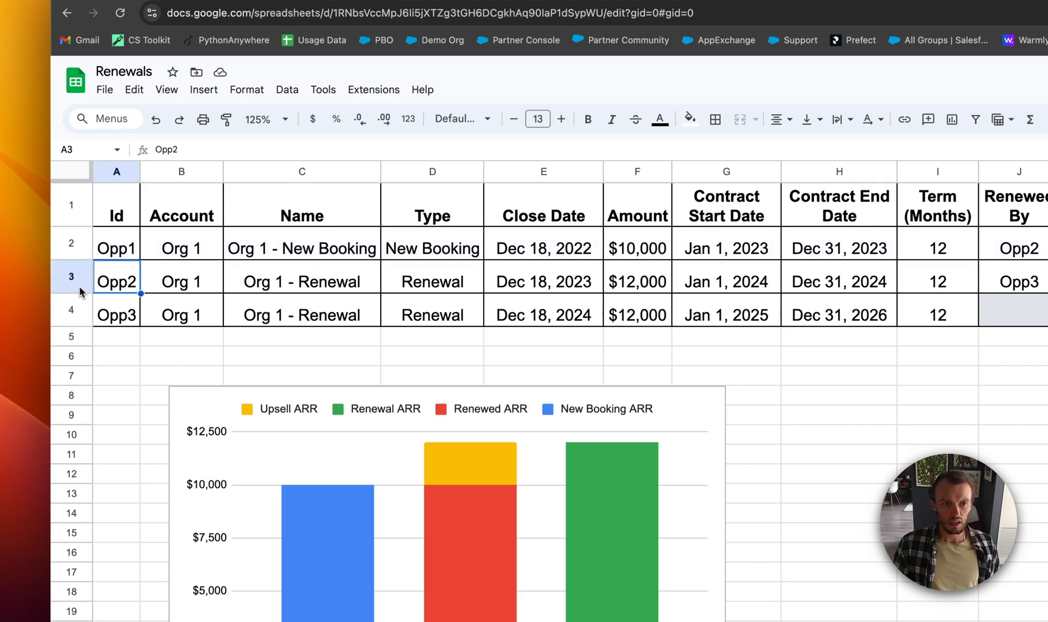
{"action": "left_click", "coordinate": [71, 277]}
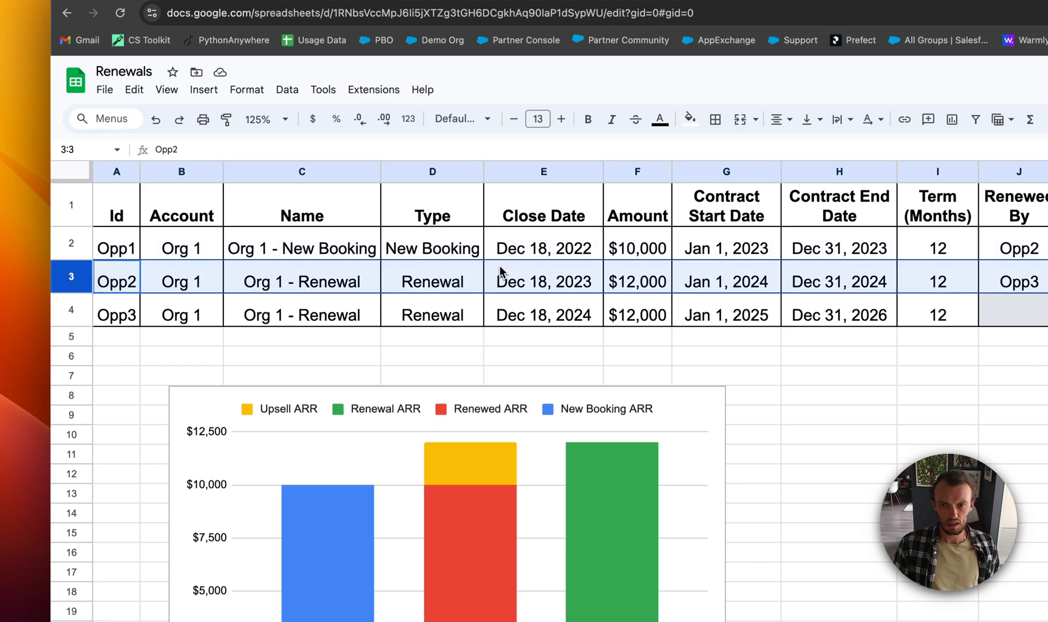
{"action": "scroll", "scroll_direction": "down", "scroll_amount": 3}
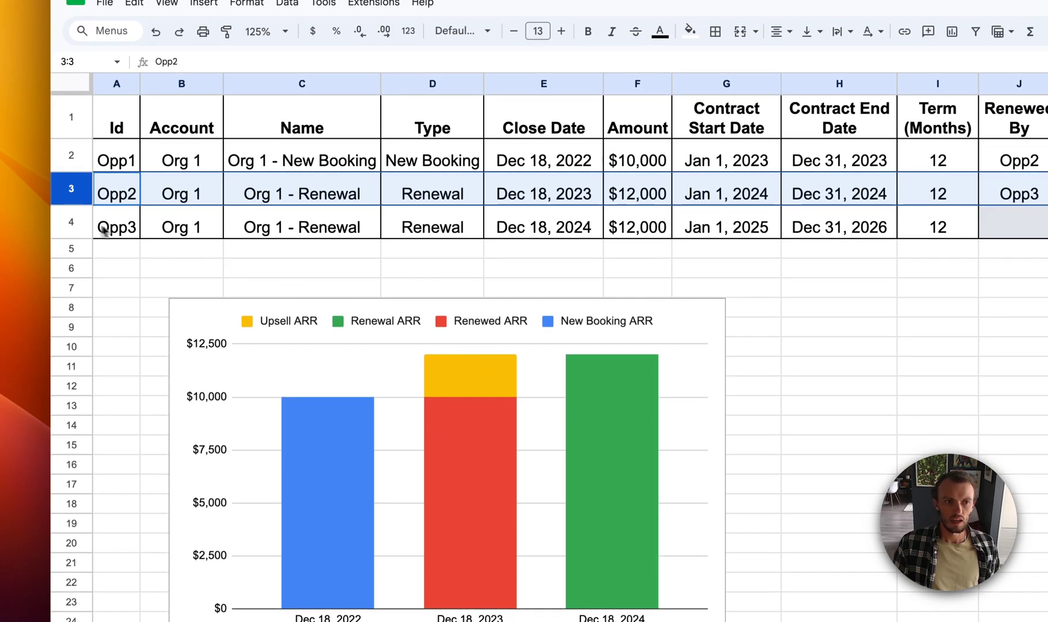
{"action": "left_click", "coordinate": [116, 226]}
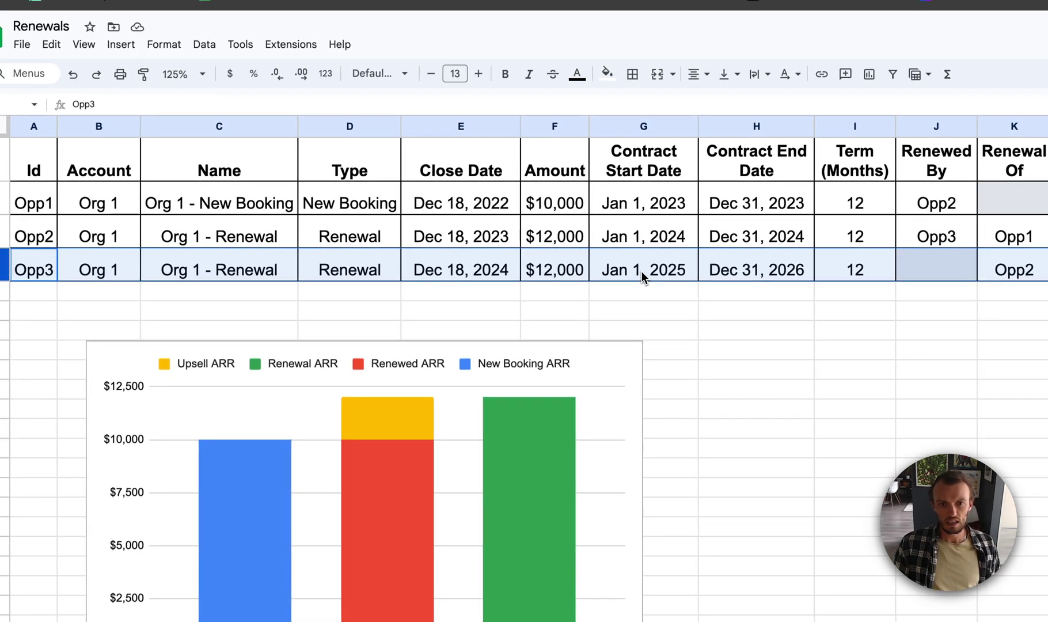
{"action": "mouse_move", "coordinate": [670, 289]}
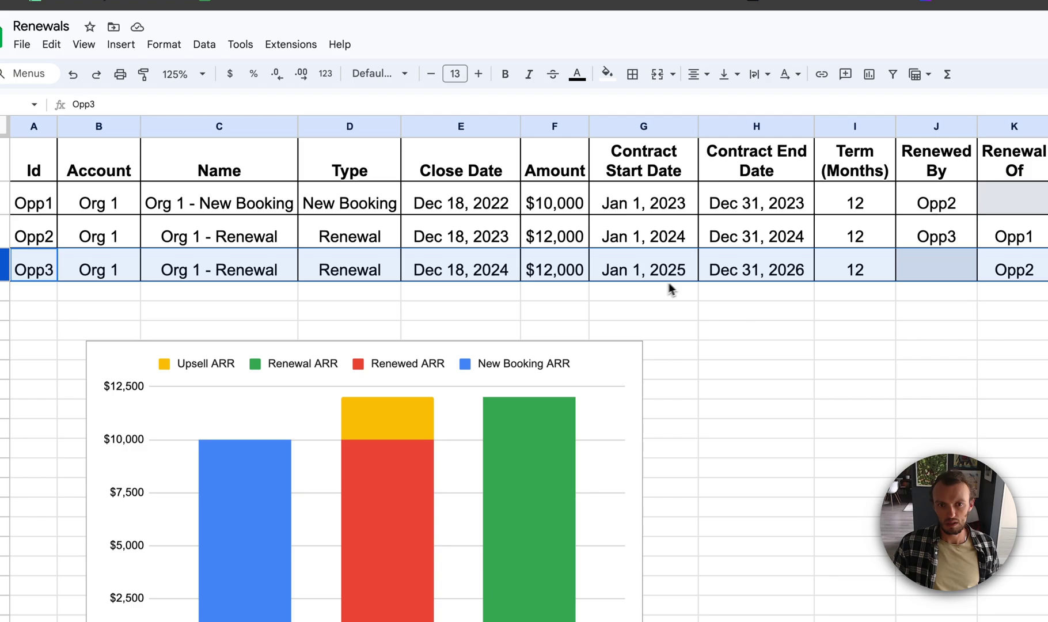
{"action": "mouse_move", "coordinate": [659, 301]}
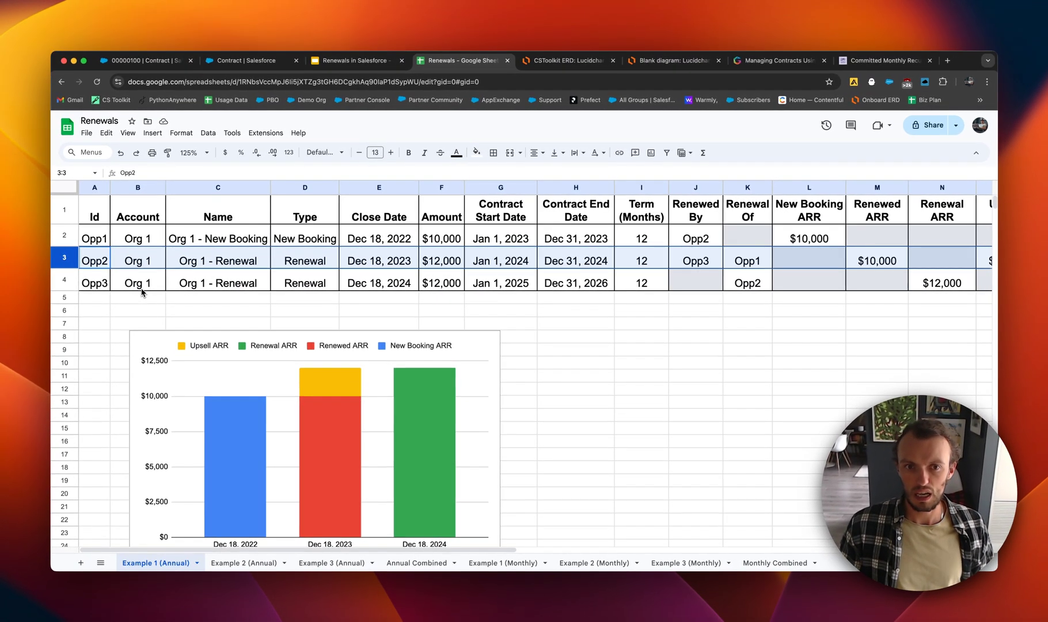
{"action": "mouse_move", "coordinate": [365, 298]}
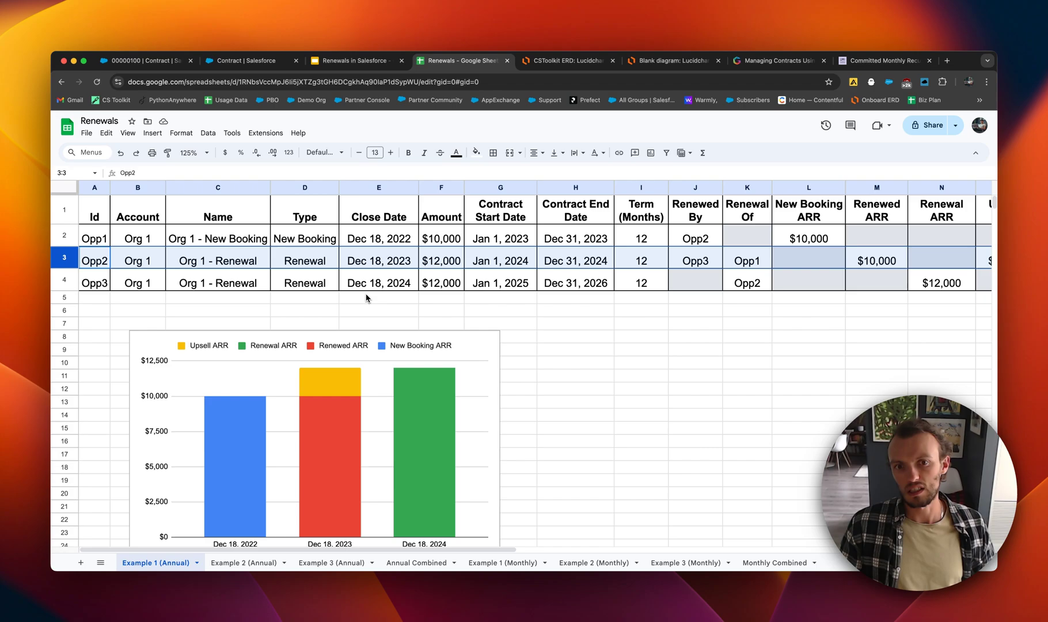
{"action": "left_click", "coordinate": [377, 297]}
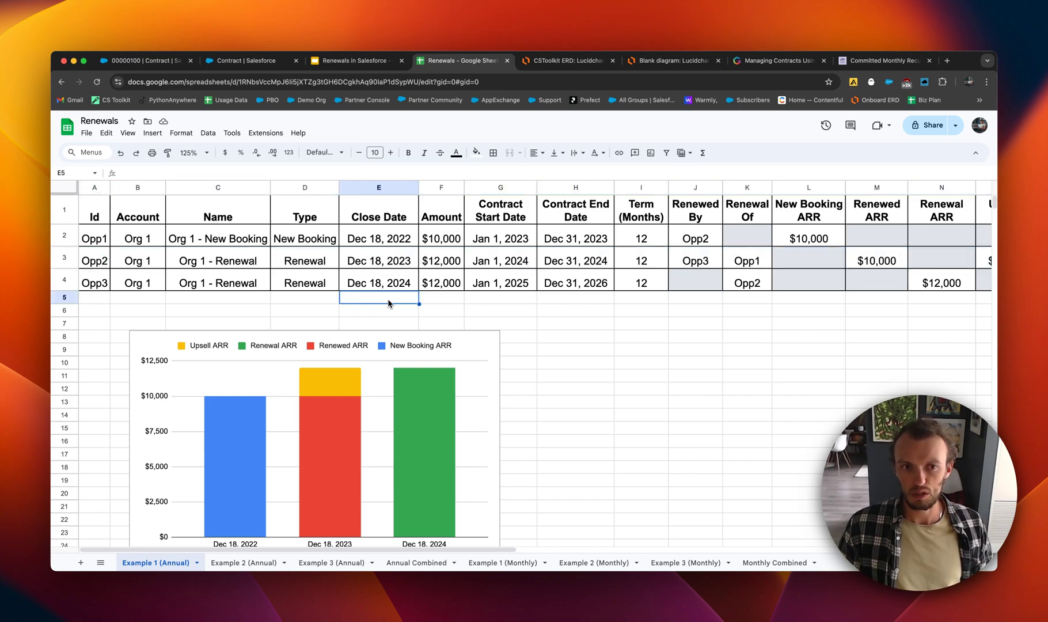
{"action": "mouse_move", "coordinate": [261, 287]}
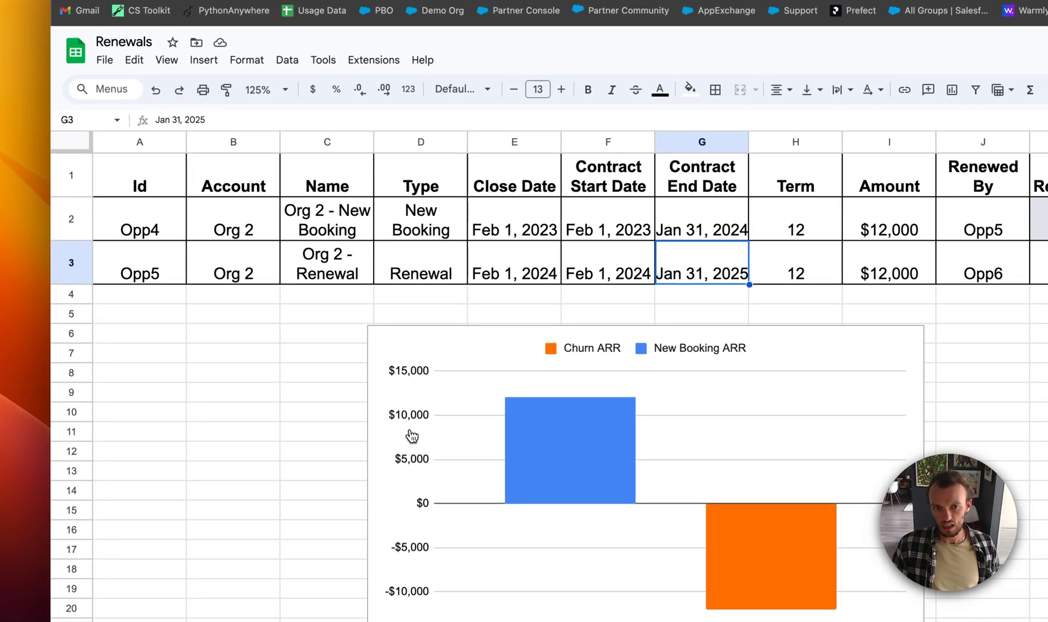
Step: Show Org 3's booking and renewal rows and scroll to the downsell ARR chart
{"action": "left_click", "coordinate": [72, 220]}
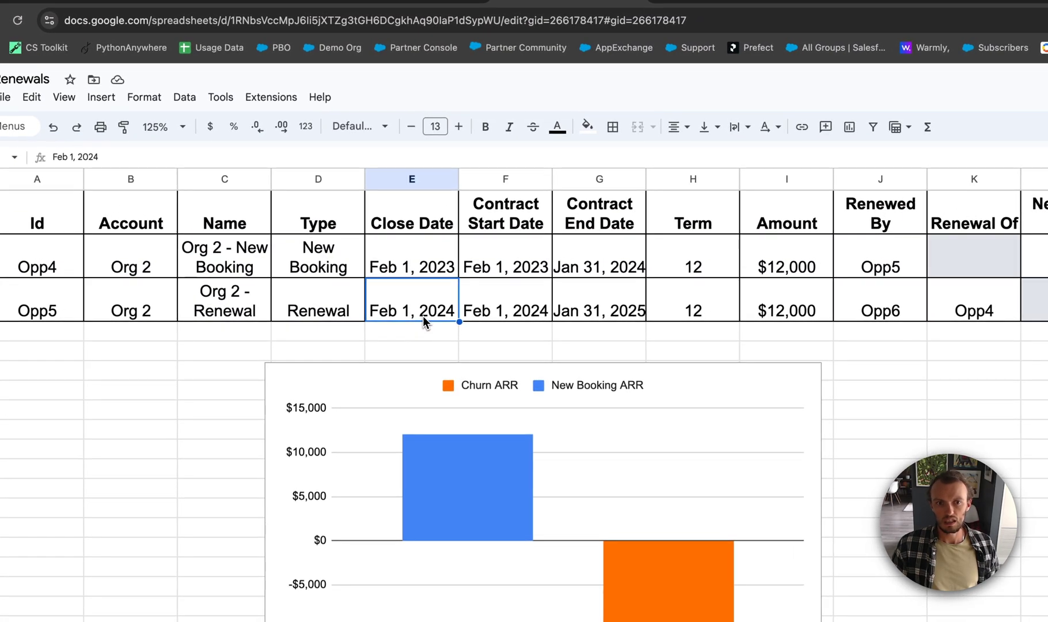
{"action": "mouse_move", "coordinate": [416, 333]}
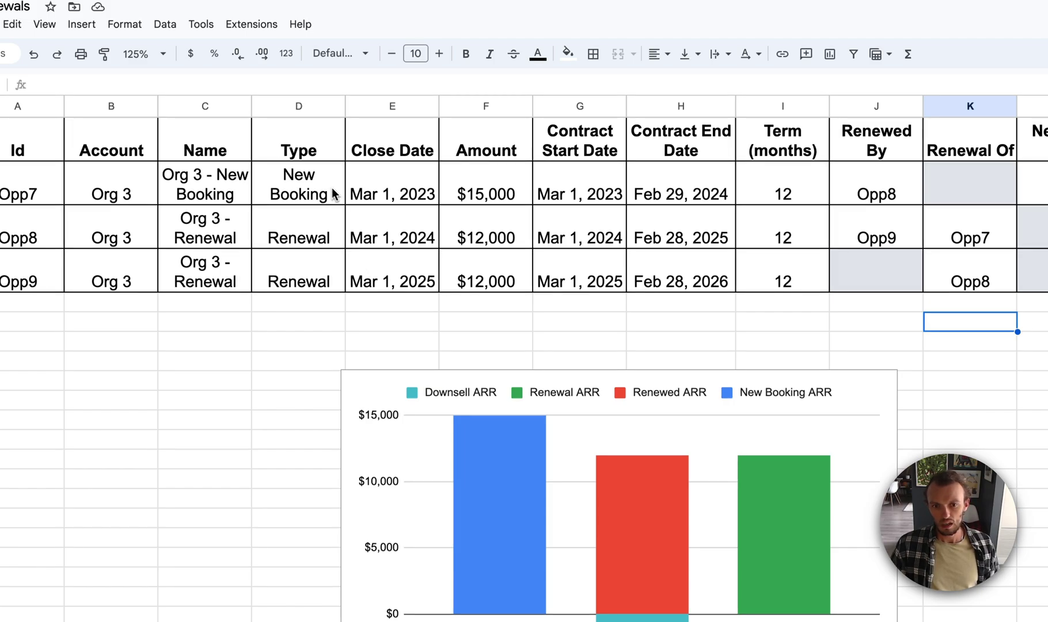
{"action": "scroll", "scroll_direction": "down", "scroll_amount": 3}
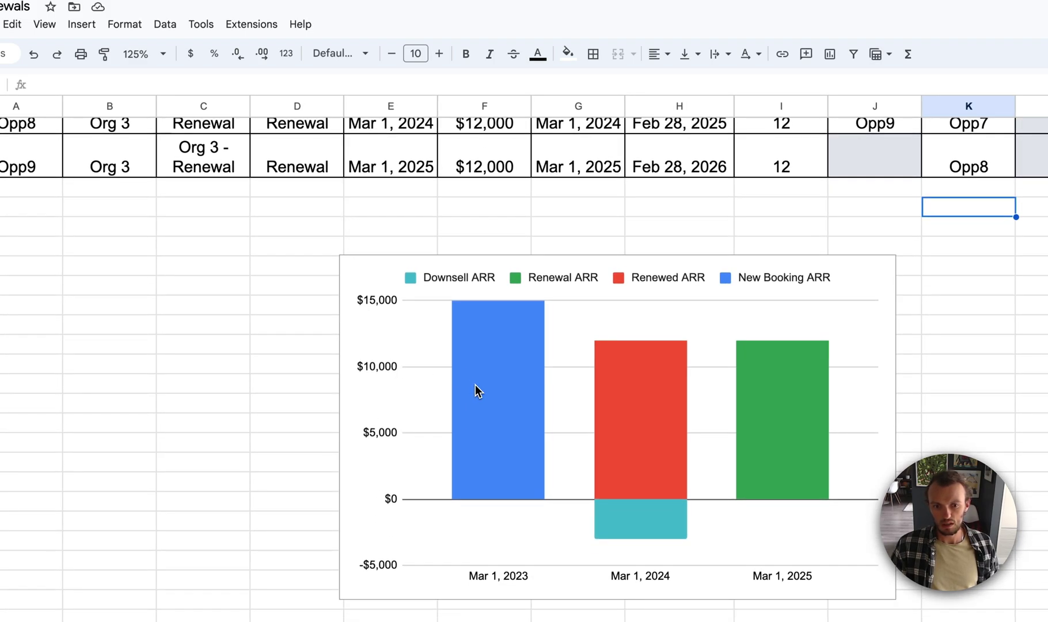
{"action": "mouse_move", "coordinate": [687, 416]}
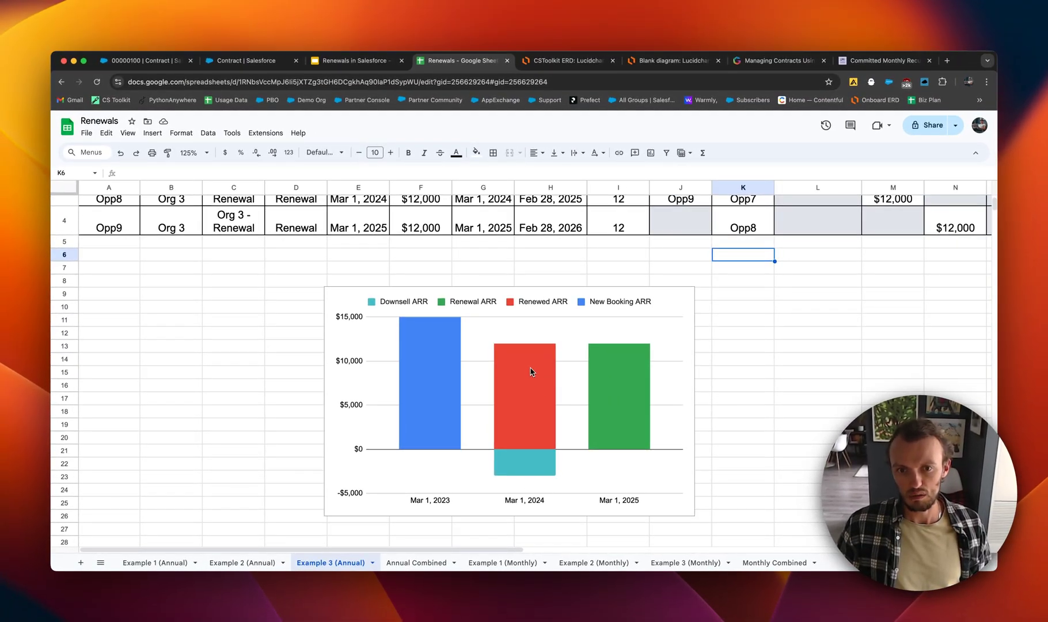
{"action": "mouse_move", "coordinate": [540, 472]}
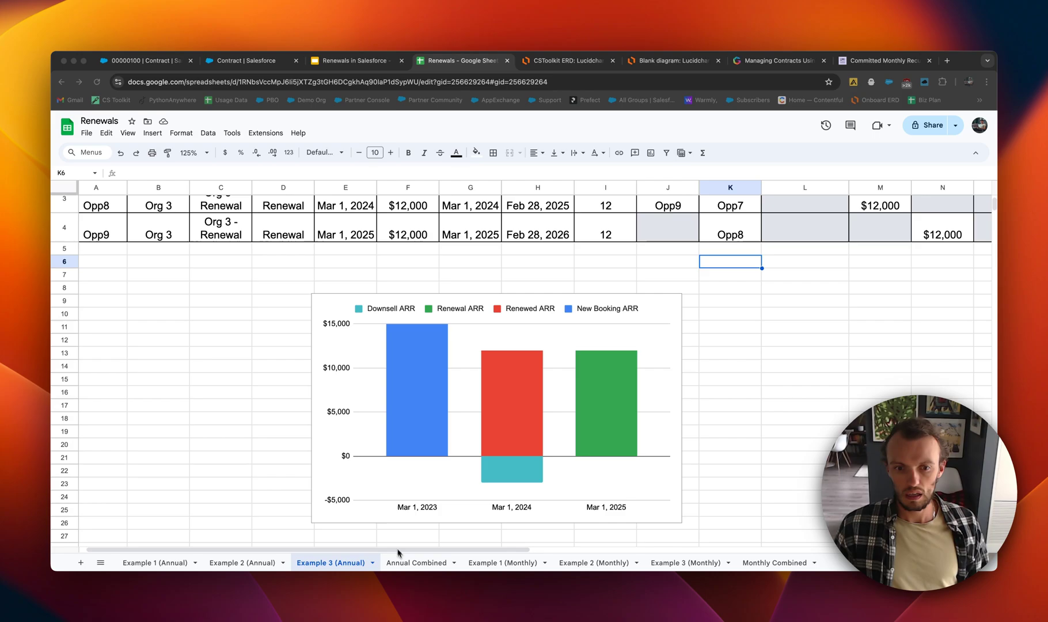
{"action": "left_click", "coordinate": [417, 561]}
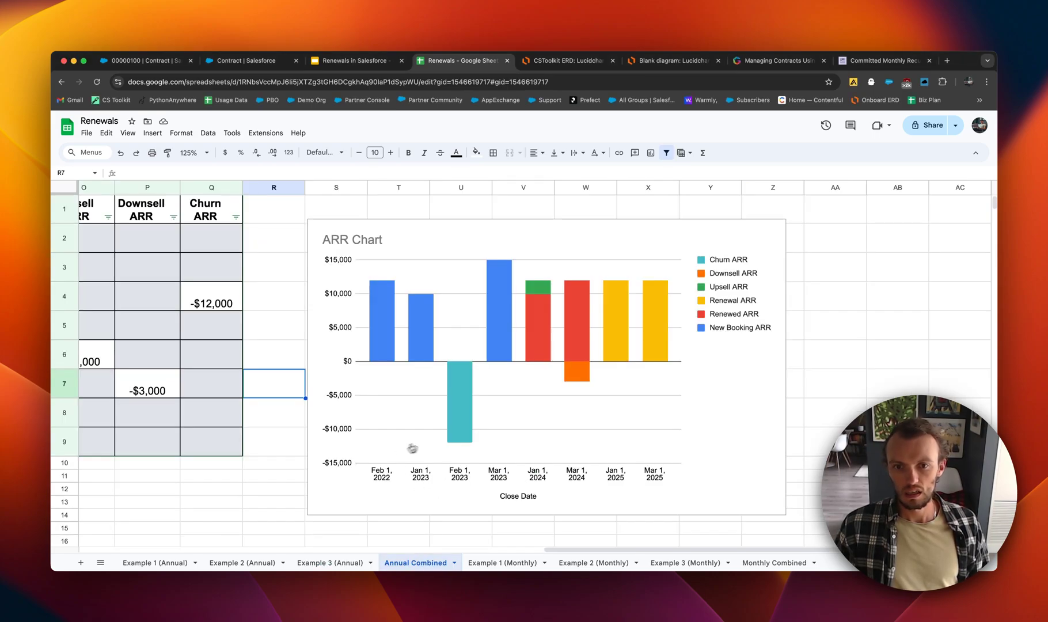
{"action": "mouse_move", "coordinate": [916, 296]}
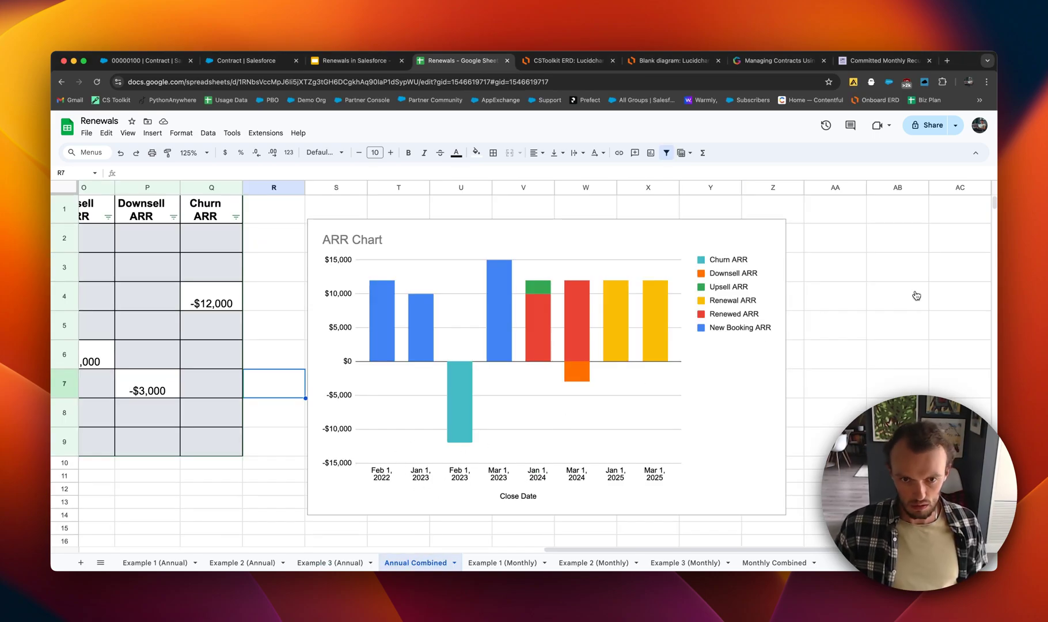
{"action": "mouse_move", "coordinate": [531, 355]}
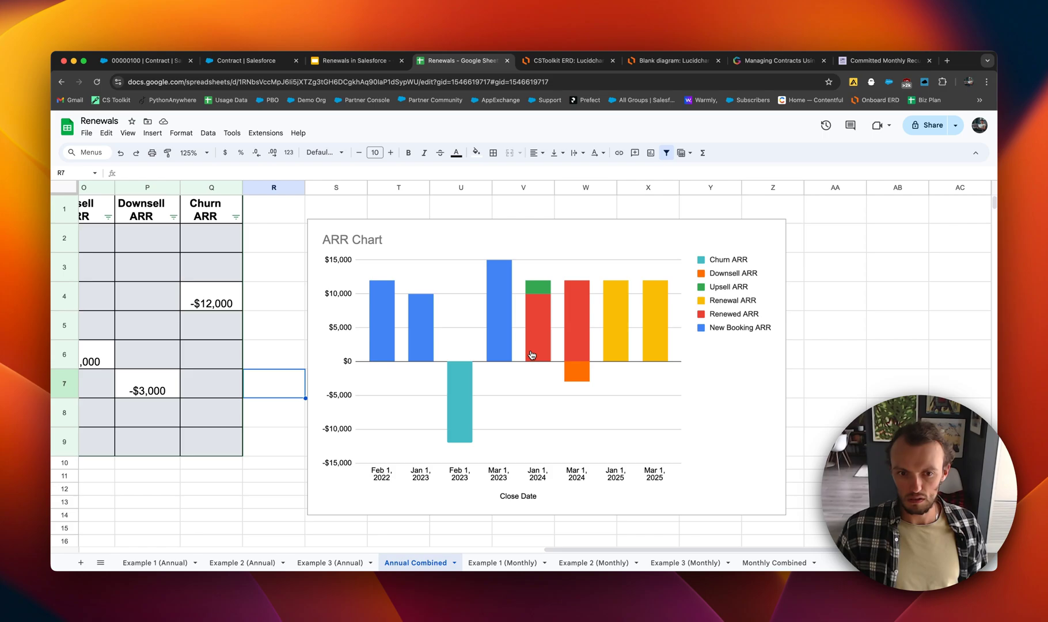
{"action": "mouse_move", "coordinate": [381, 488]}
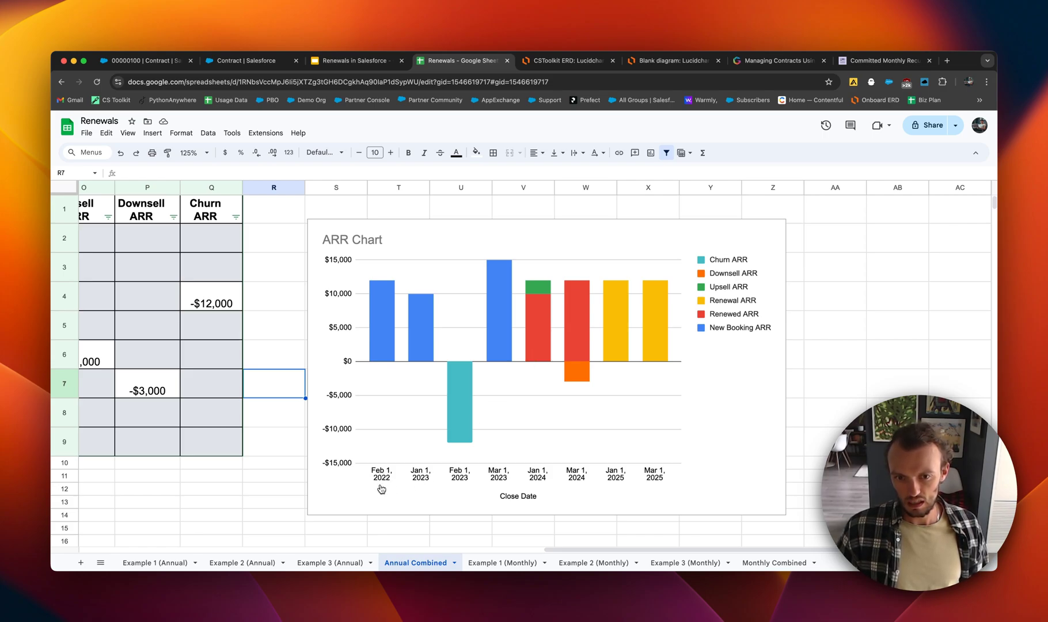
{"action": "mouse_move", "coordinate": [383, 485]}
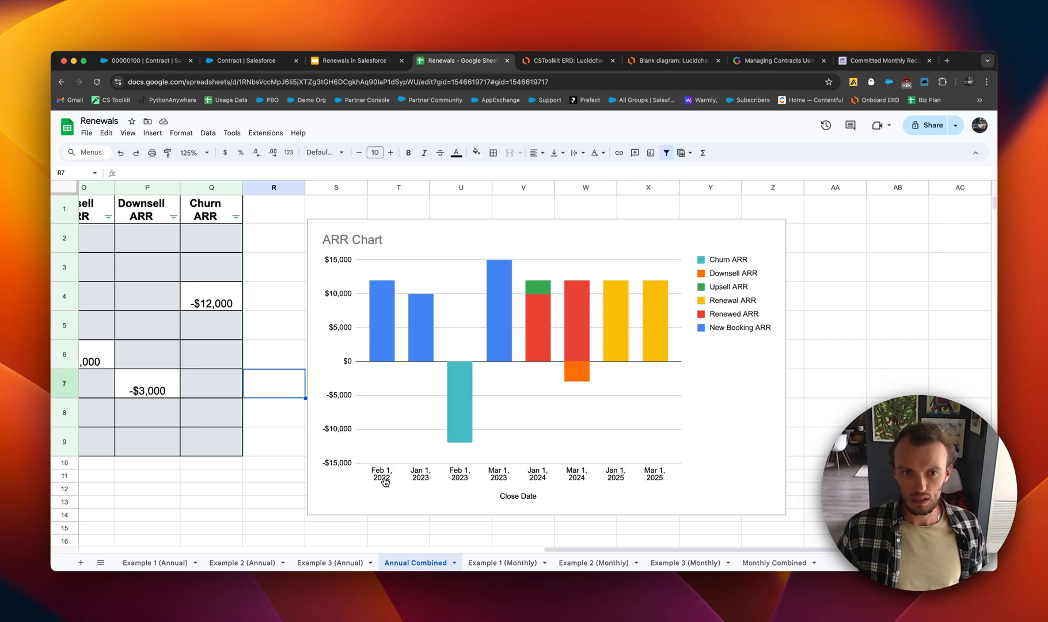
{"action": "mouse_move", "coordinate": [386, 386]}
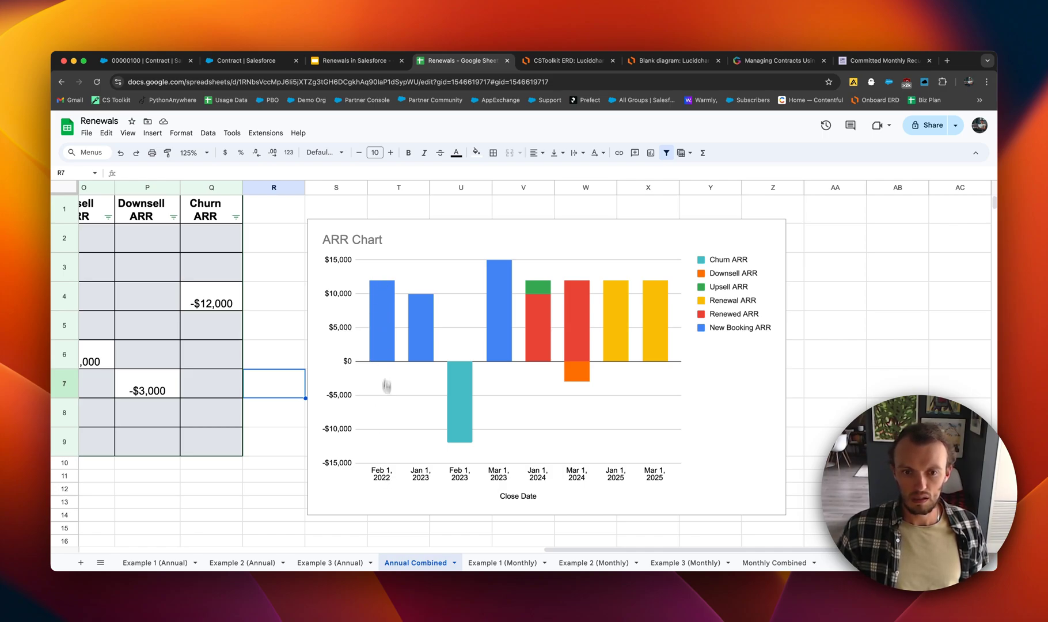
{"action": "mouse_move", "coordinate": [415, 382]}
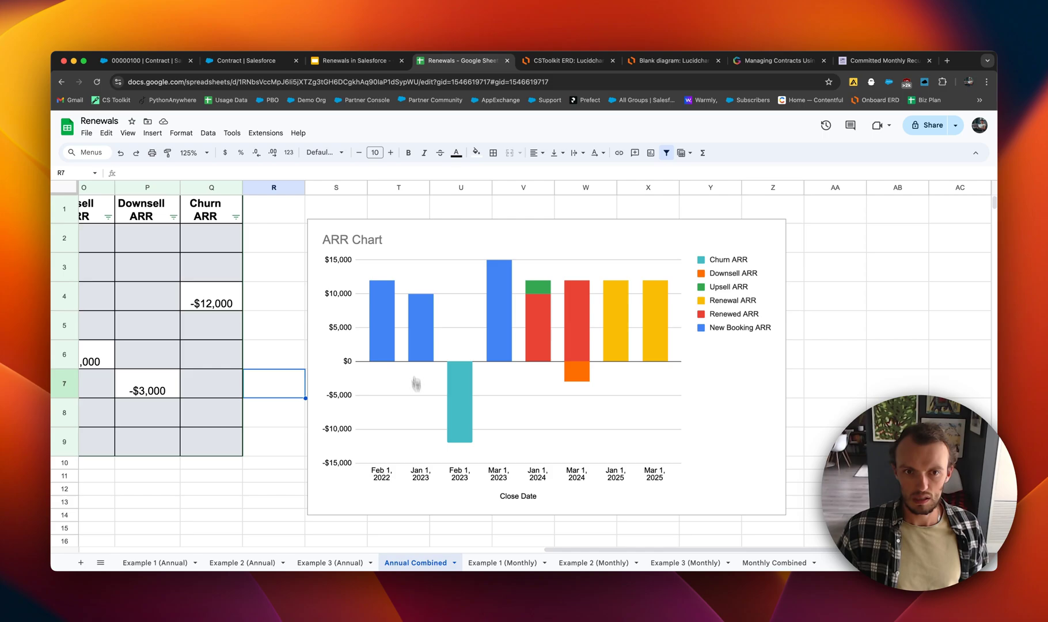
{"action": "mouse_move", "coordinate": [455, 466]}
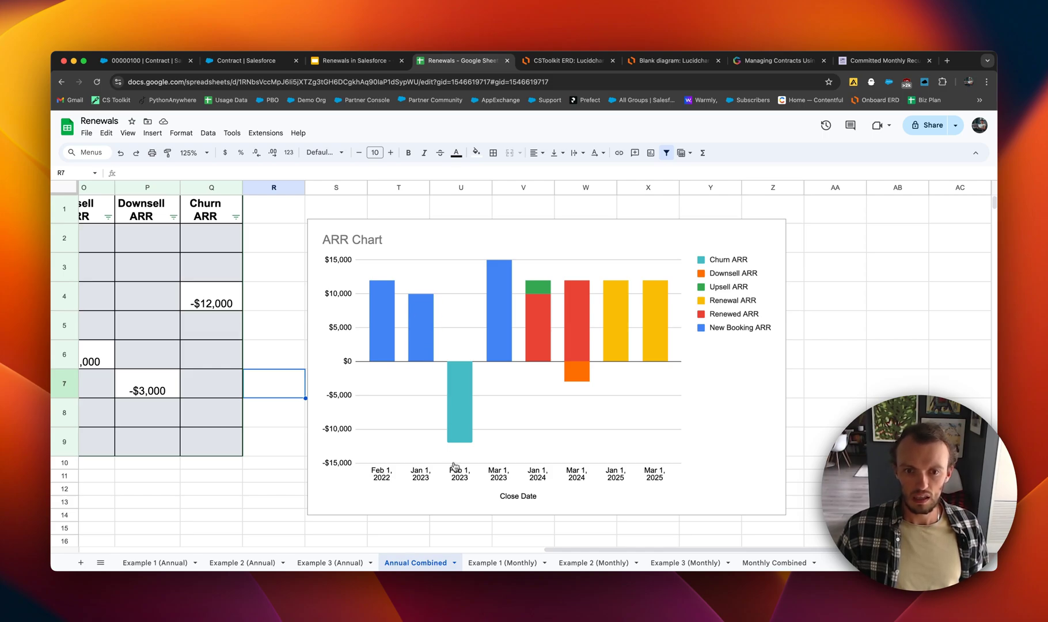
{"action": "mouse_move", "coordinate": [482, 341]}
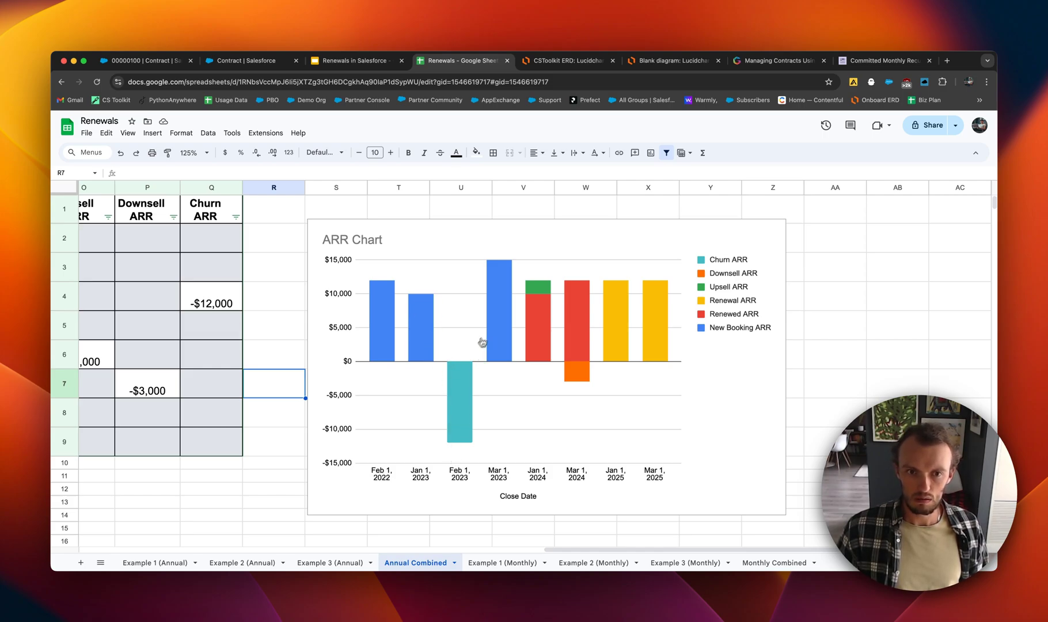
{"action": "mouse_move", "coordinate": [377, 327]}
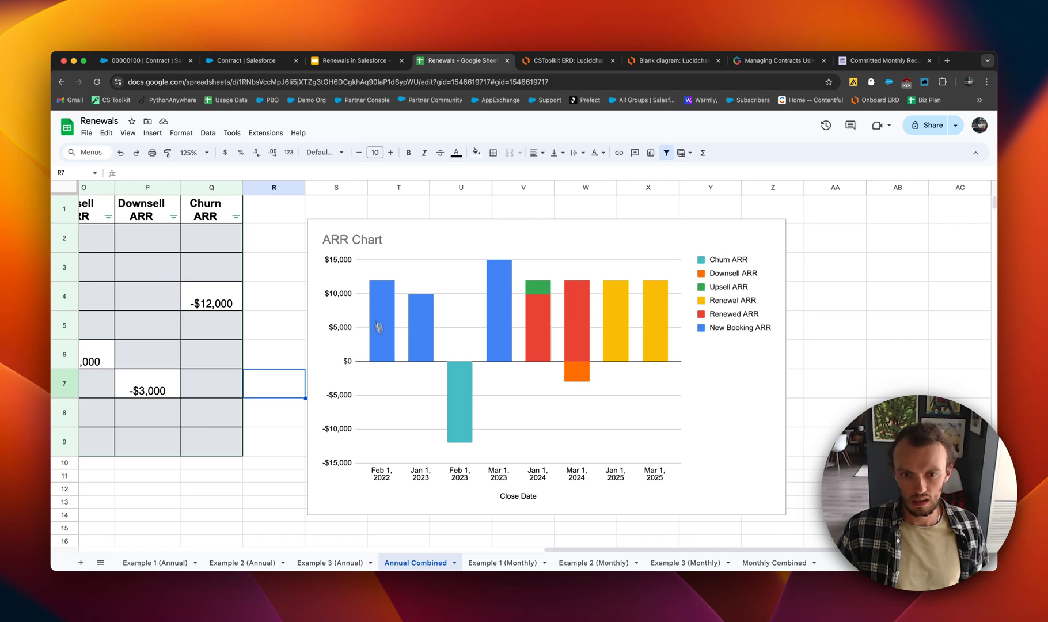
{"action": "mouse_move", "coordinate": [511, 292]}
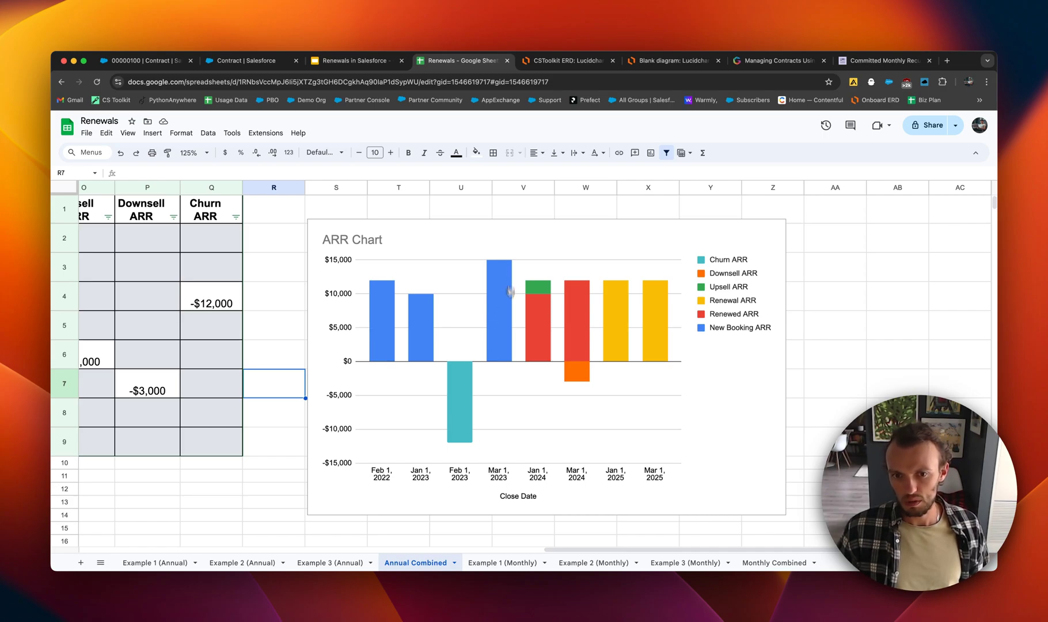
{"action": "mouse_move", "coordinate": [544, 474]}
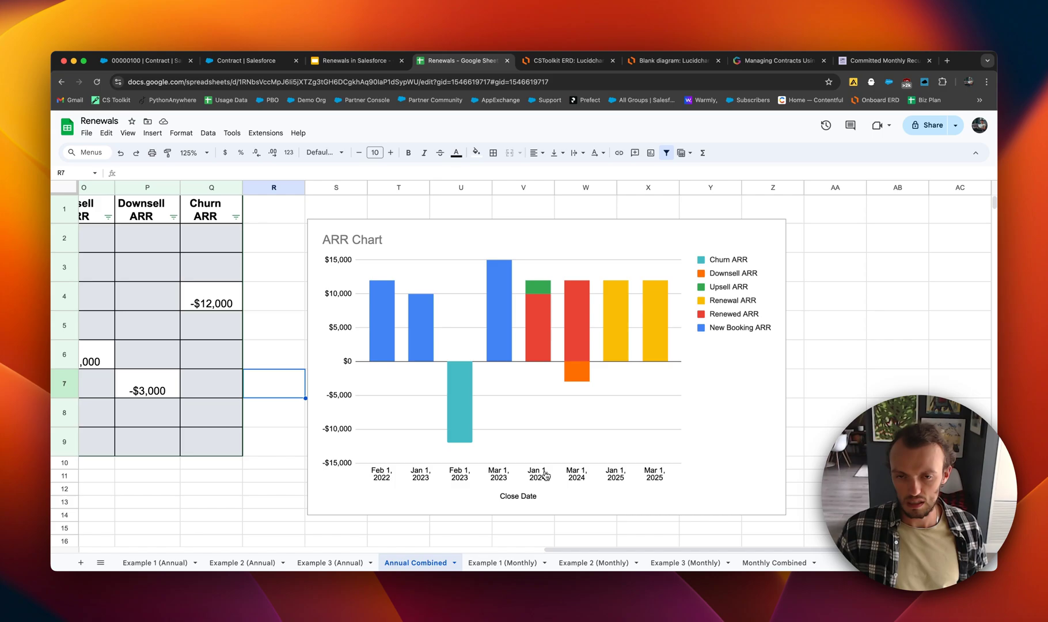
{"action": "mouse_move", "coordinate": [529, 320]}
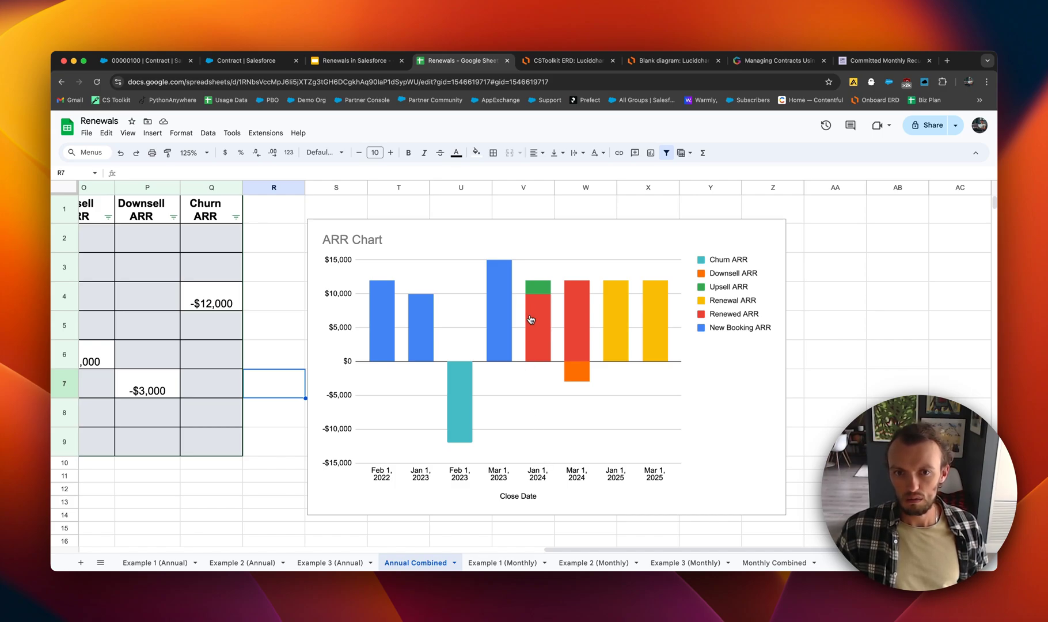
{"action": "mouse_move", "coordinate": [536, 315]}
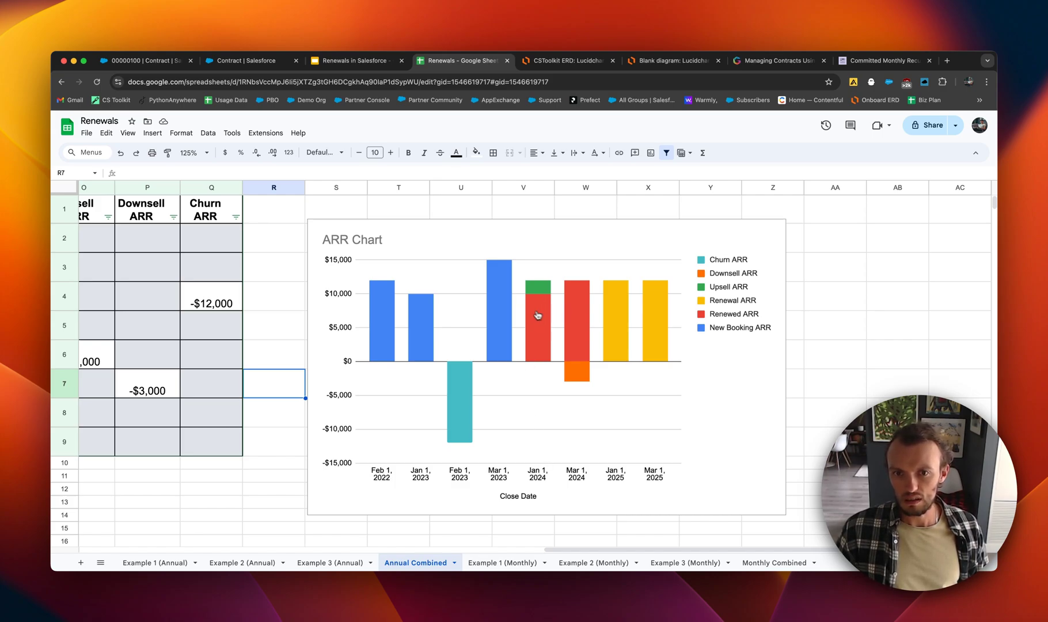
{"action": "mouse_move", "coordinate": [555, 313]}
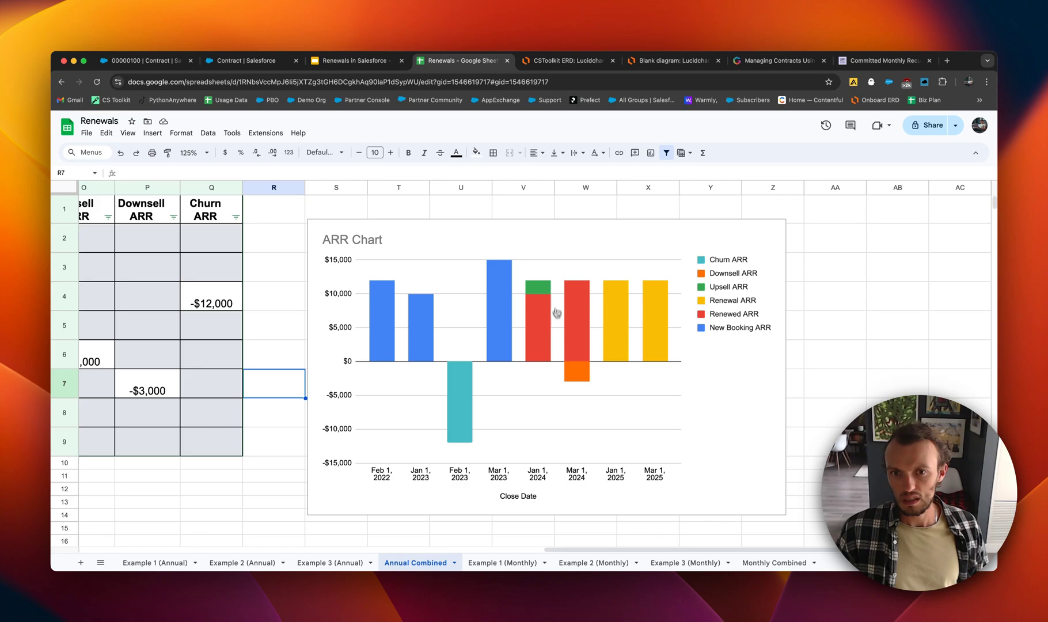
{"action": "mouse_move", "coordinate": [585, 373]}
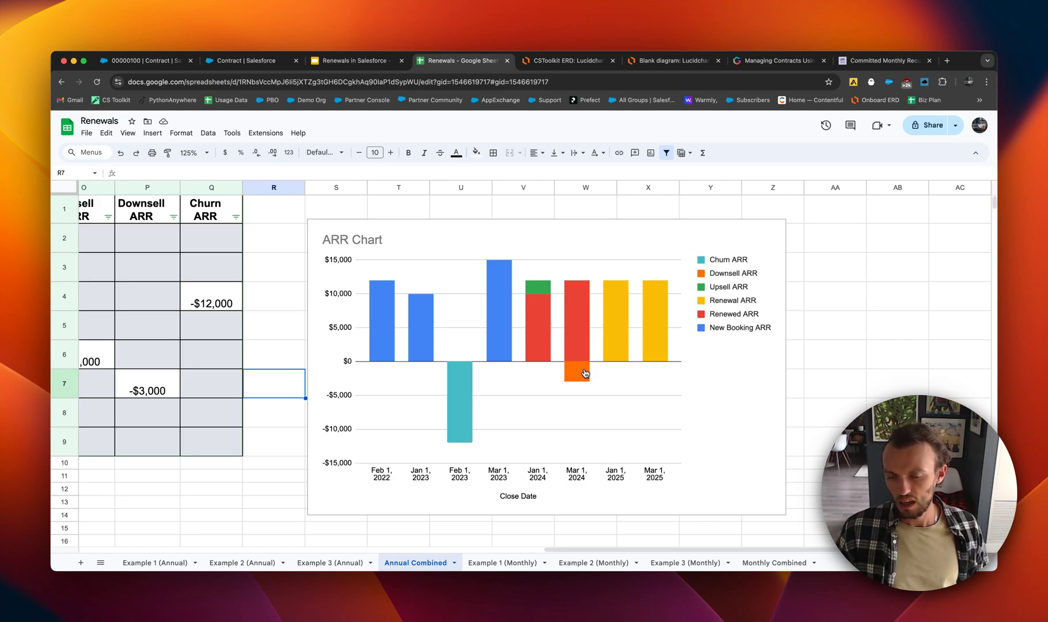
{"action": "mouse_move", "coordinate": [645, 314]}
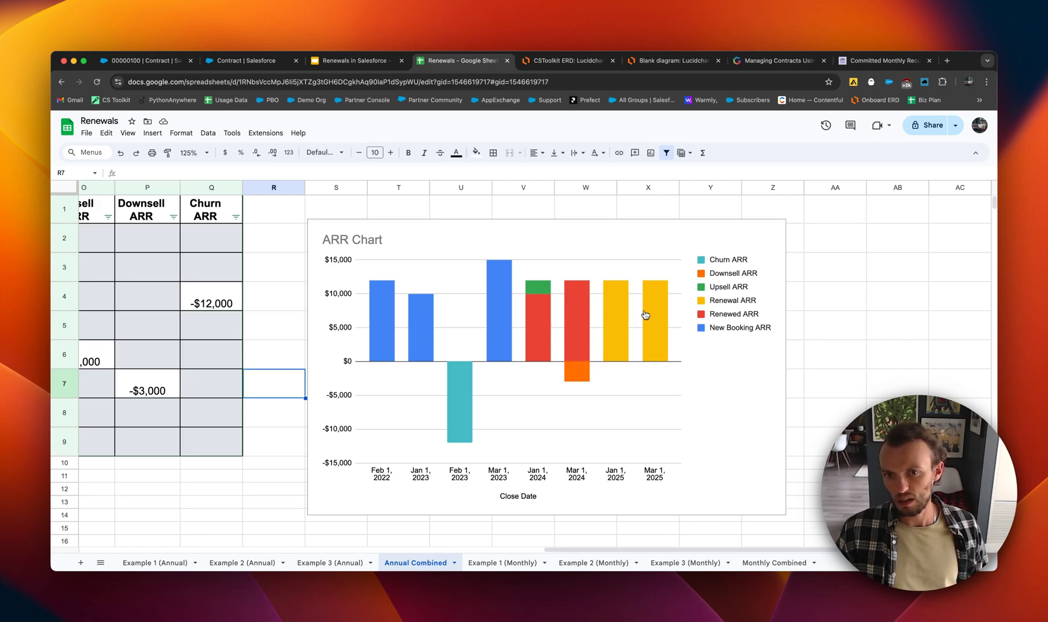
{"action": "mouse_move", "coordinate": [631, 318]}
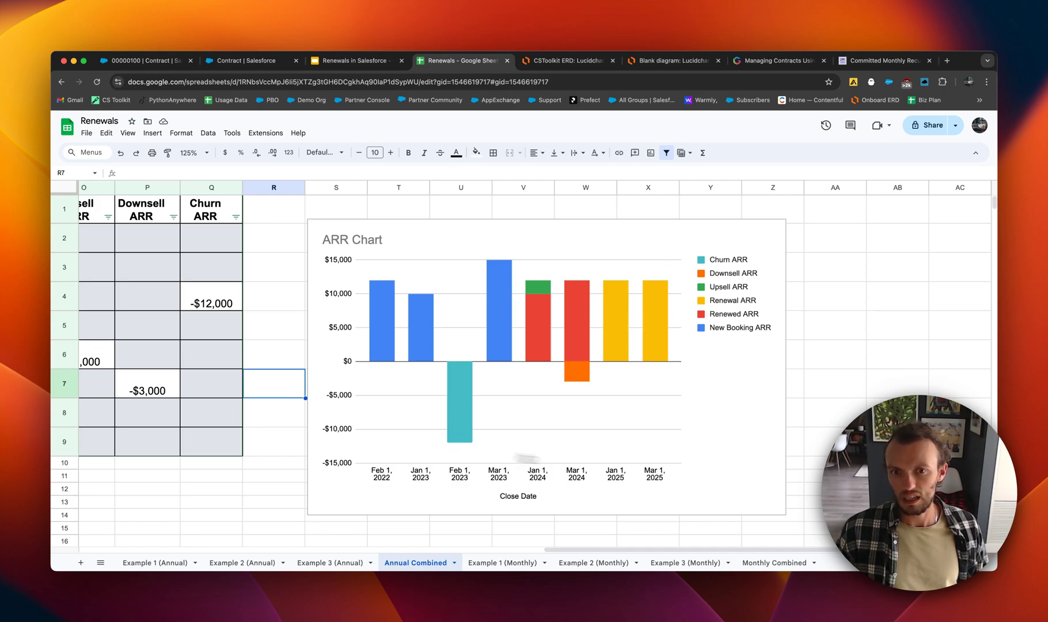
{"action": "mouse_move", "coordinate": [586, 406]}
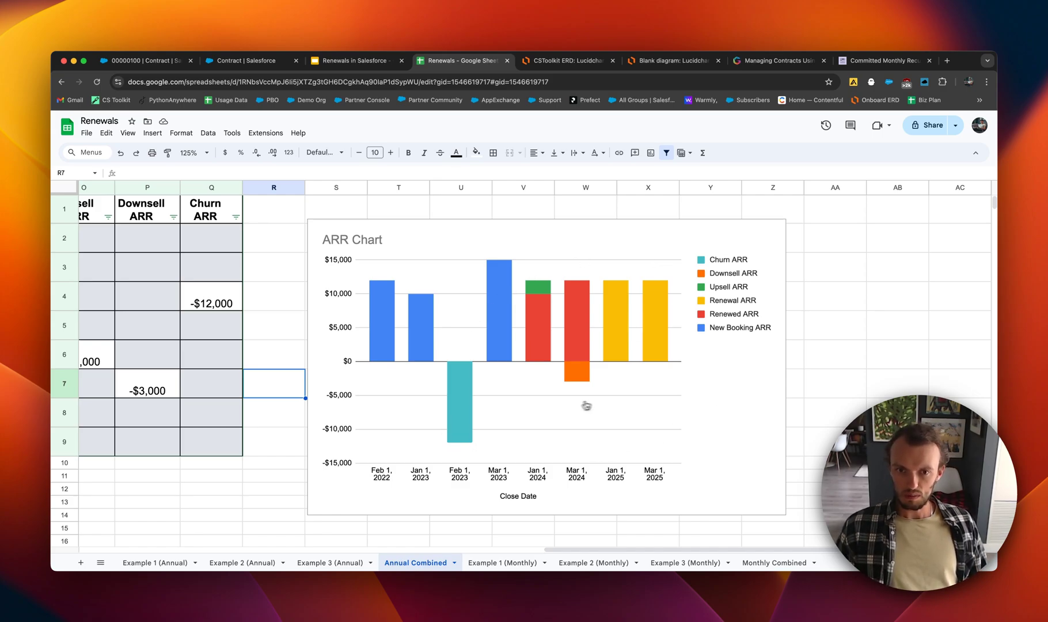
{"action": "scroll", "scroll_direction": "left", "scroll_amount": 3}
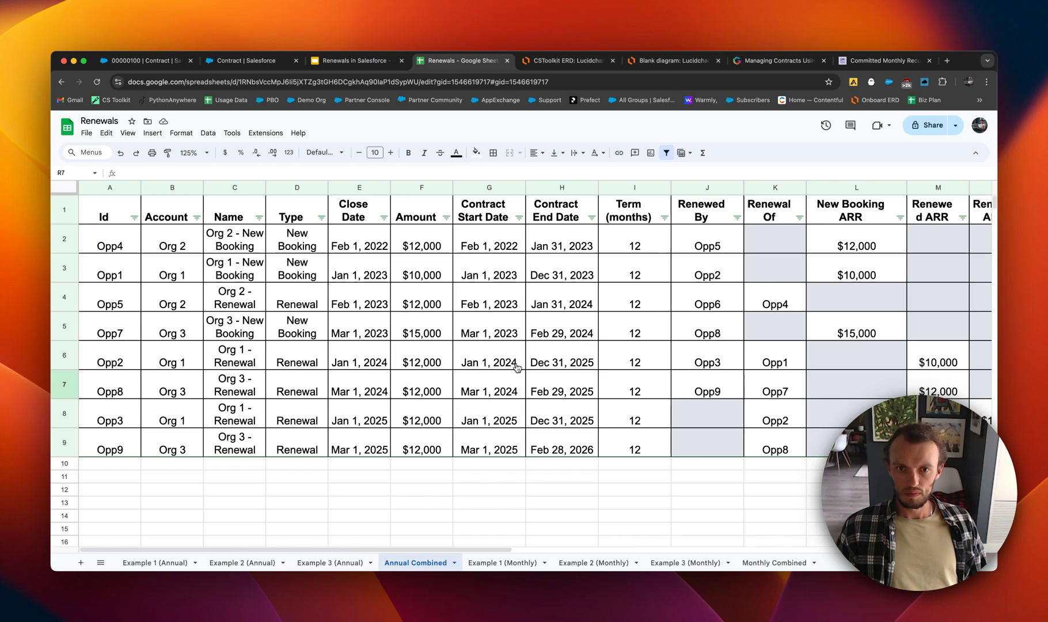
Step: Display the Annual Combined sheet at 100% zoom
{"action": "left_click", "coordinate": [209, 152]}
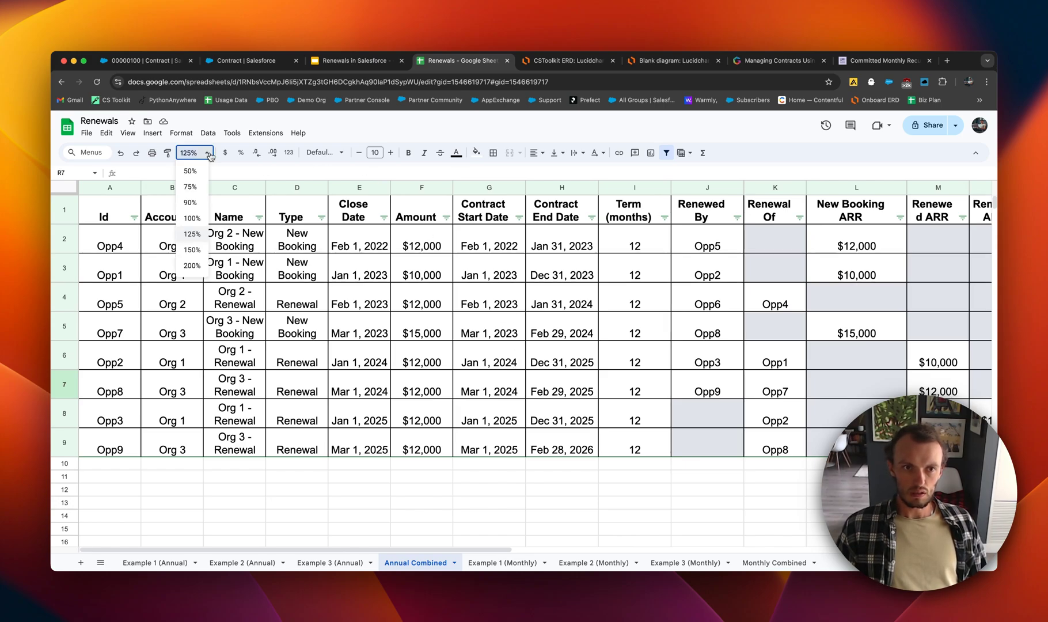
{"action": "left_click", "coordinate": [190, 220]}
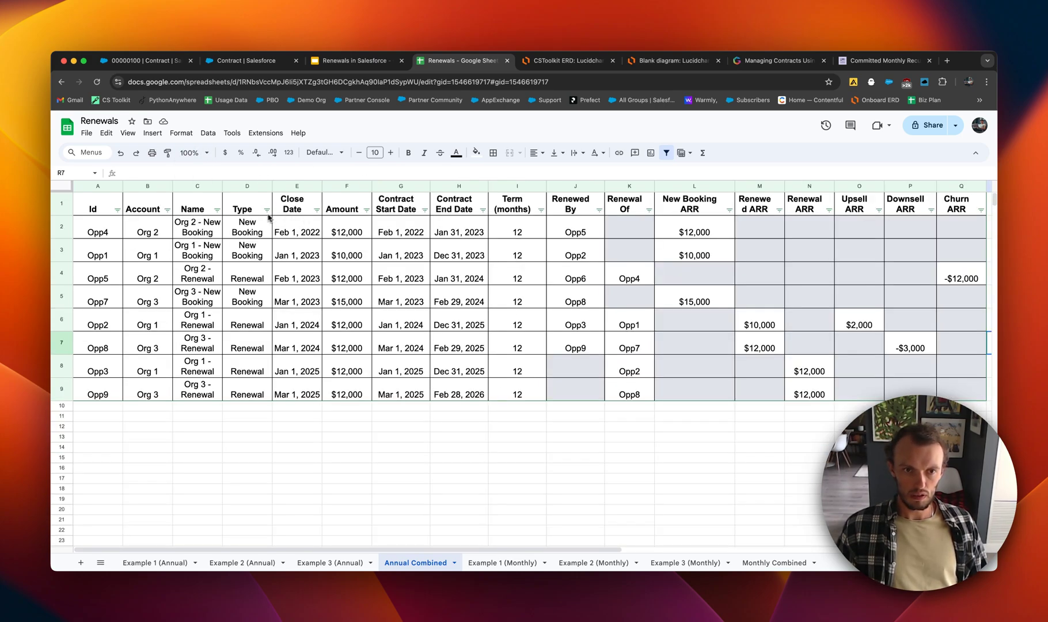
Step: Filter the Close Date column by a 2025 date condition so only Opp3 and Opp9 remain
{"action": "left_click", "coordinate": [316, 209]}
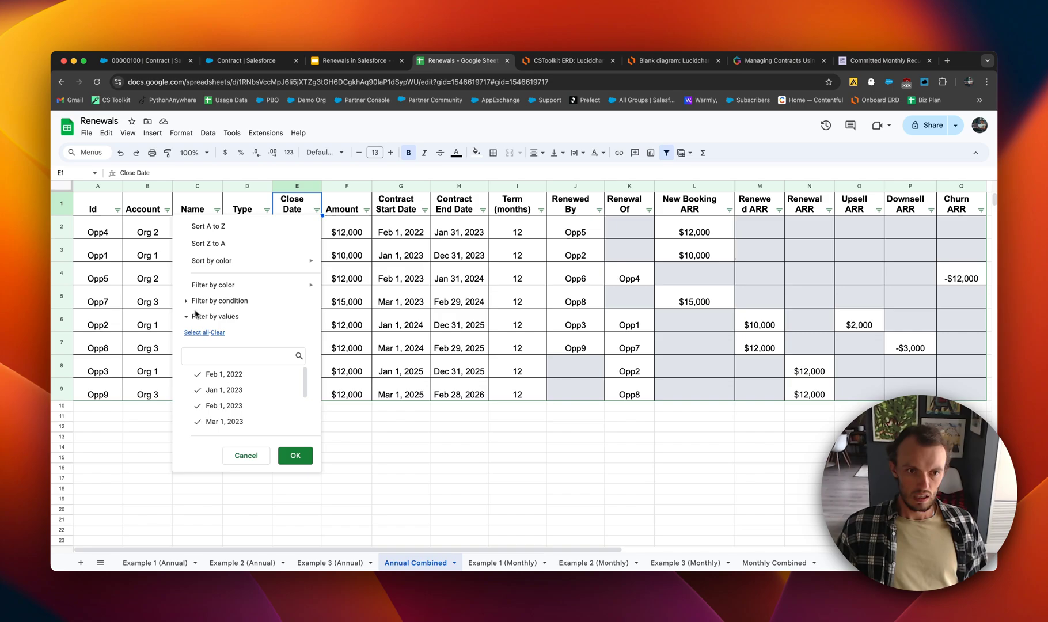
{"action": "left_click", "coordinate": [219, 301]}
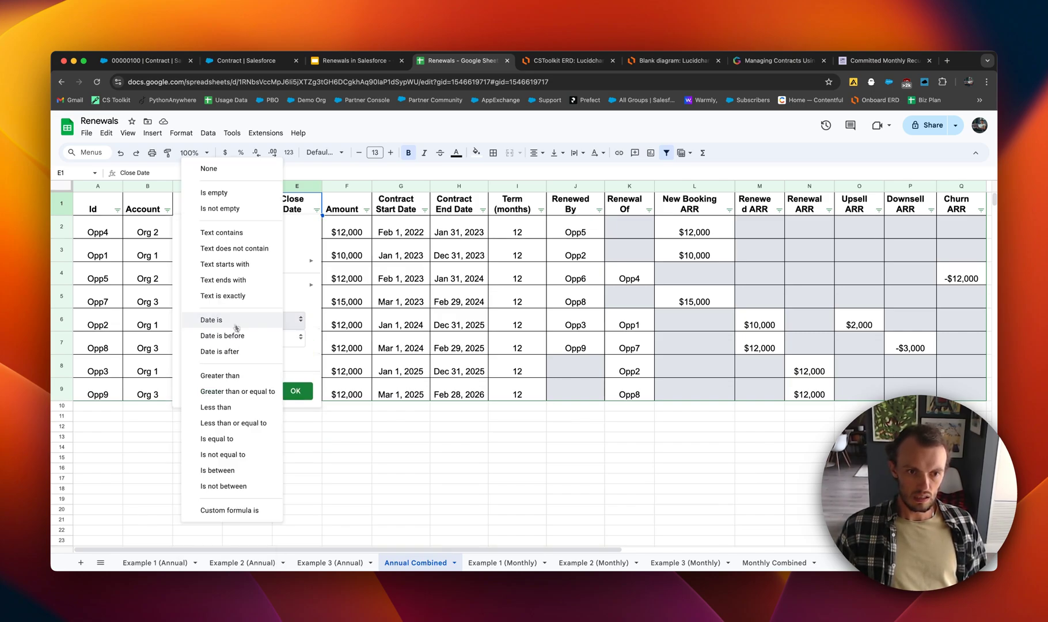
{"action": "left_click", "coordinate": [296, 390]}
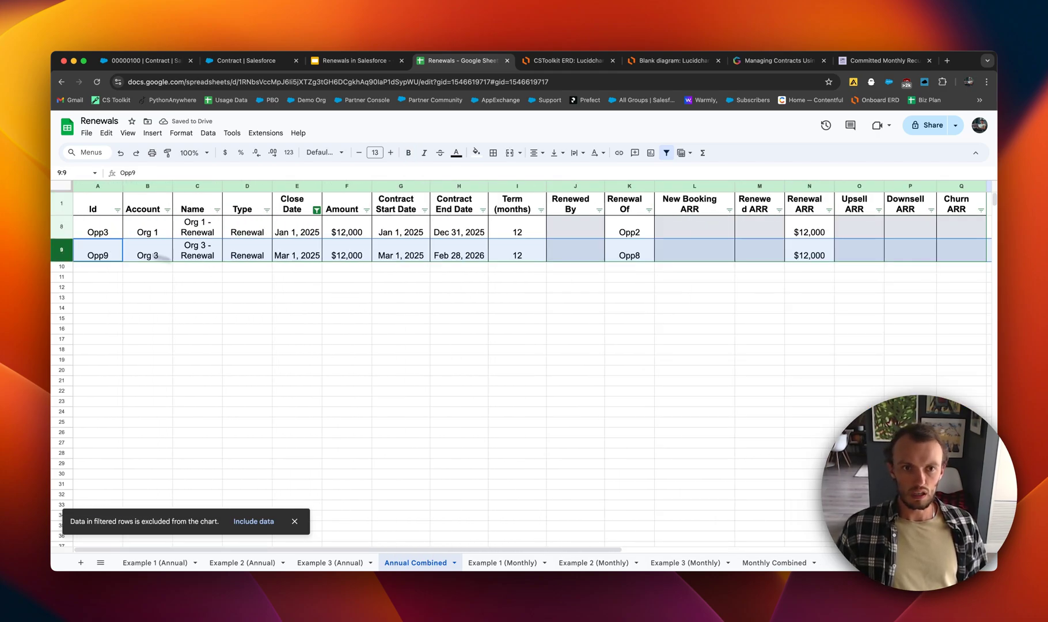
{"action": "left_click", "coordinate": [297, 255]}
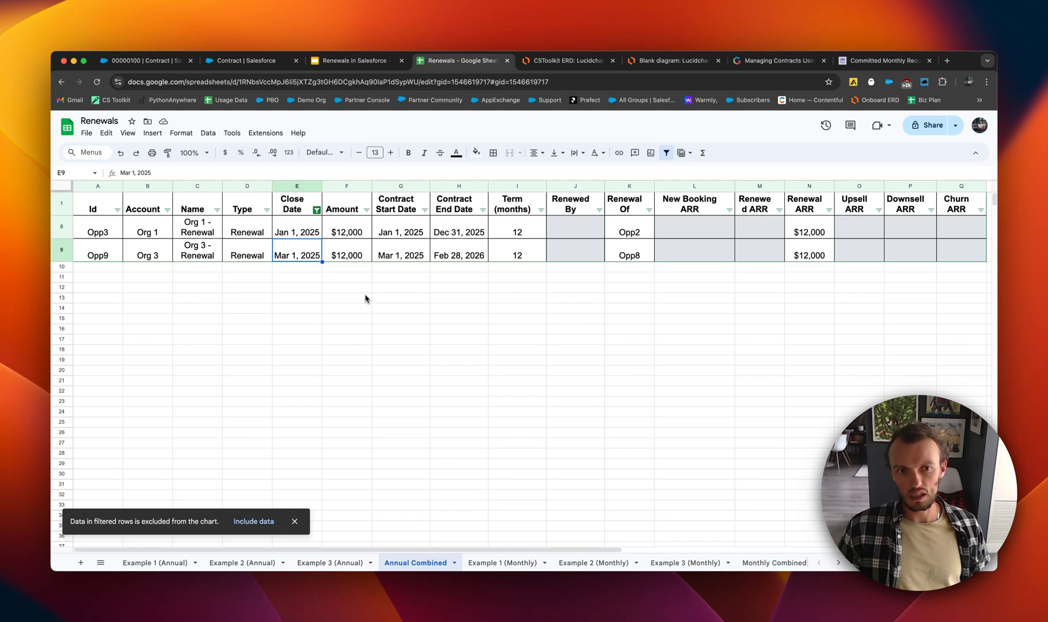
{"action": "left_click", "coordinate": [346, 298]}
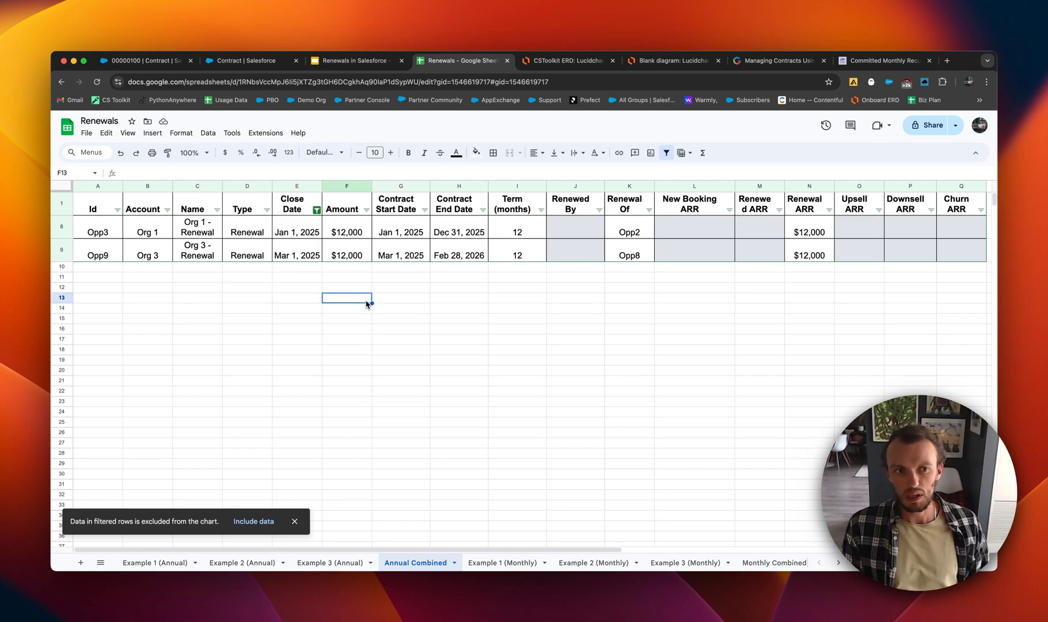
{"action": "left_click", "coordinate": [293, 520]}
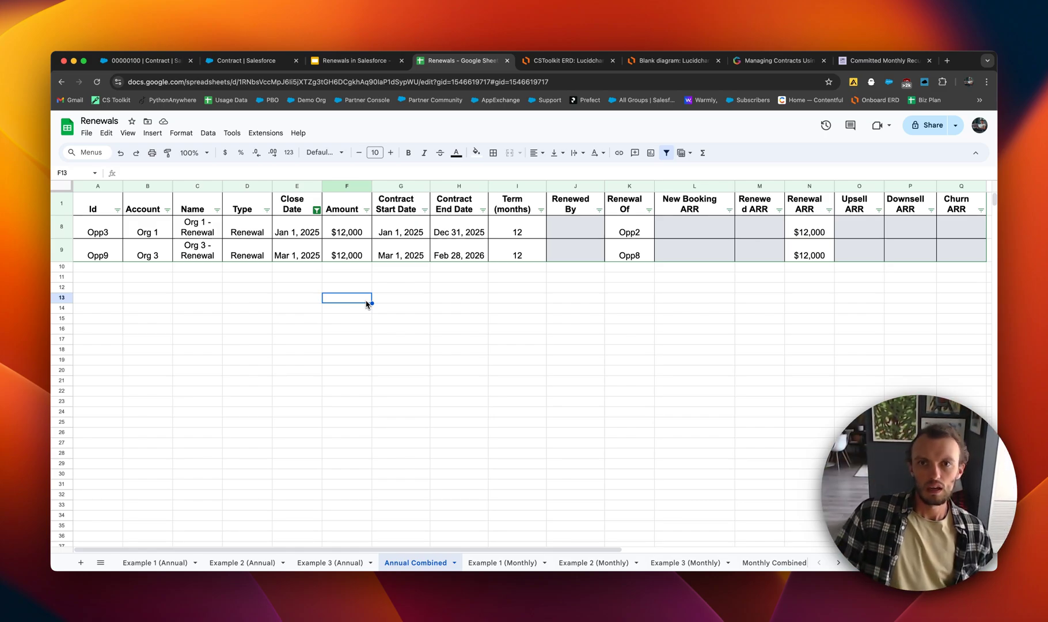
{"action": "left_click", "coordinate": [401, 287]}
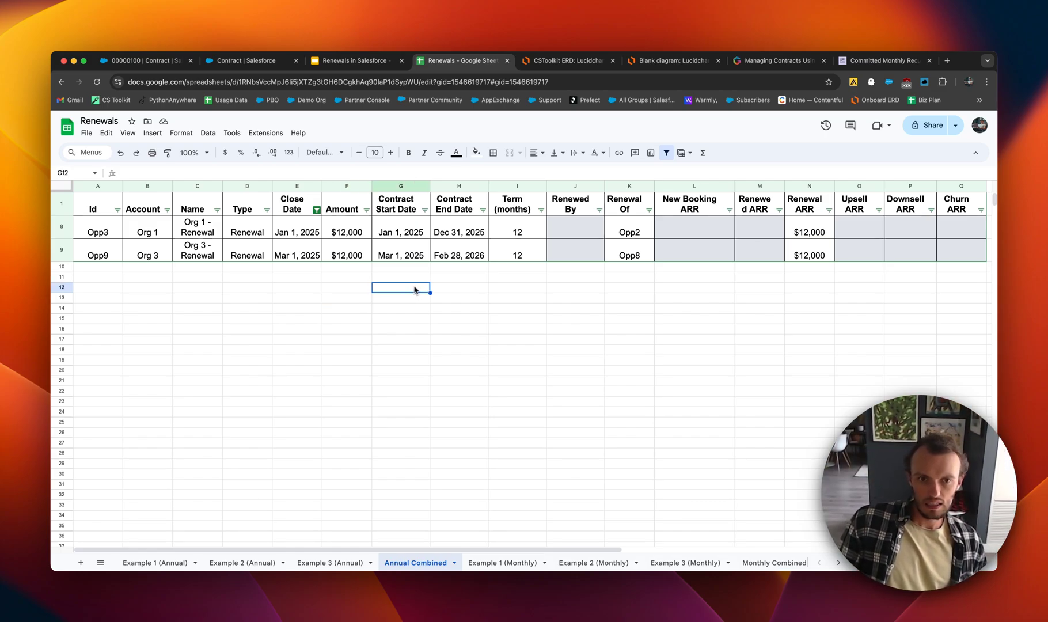
{"action": "mouse_move", "coordinate": [591, 135]}
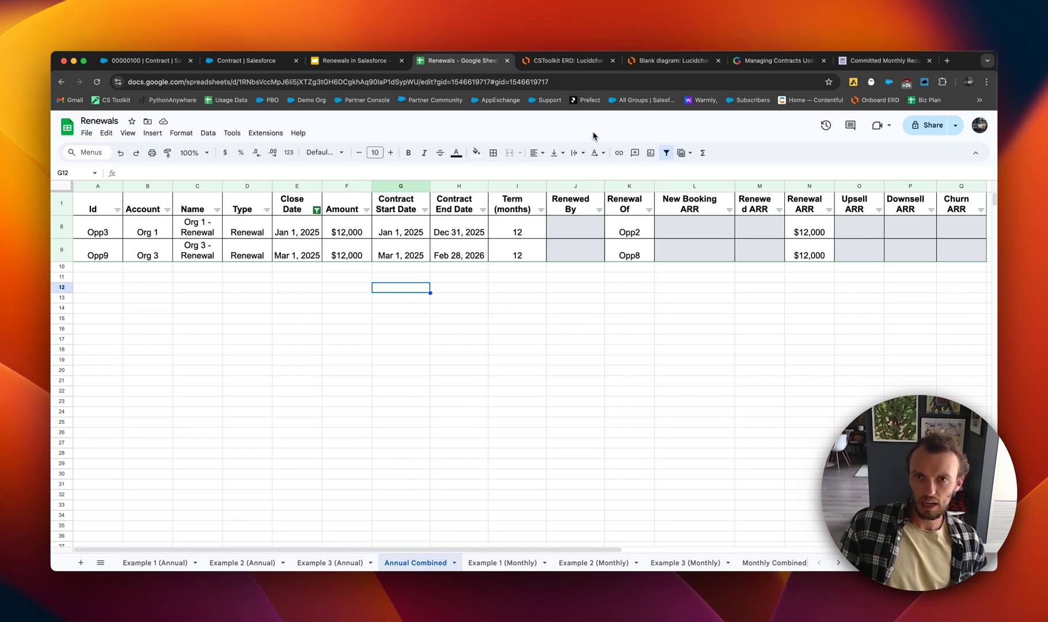
{"action": "left_click", "coordinate": [346, 288]}
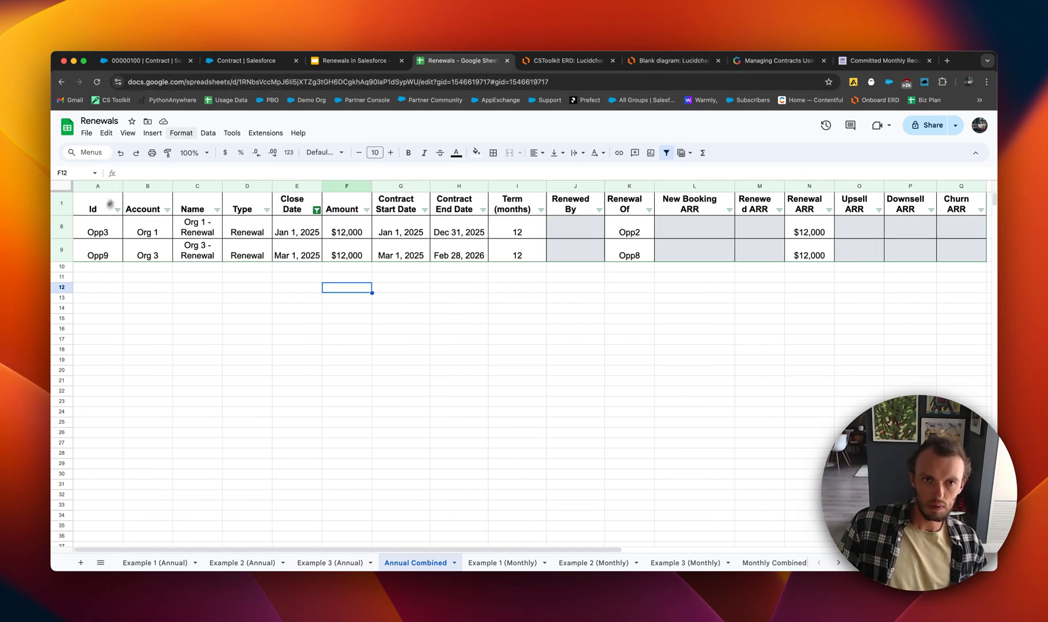
Step: Return to the renewals deck and land on the Gatekeeper contract-dates table slide
{"action": "left_click", "coordinate": [354, 61]}
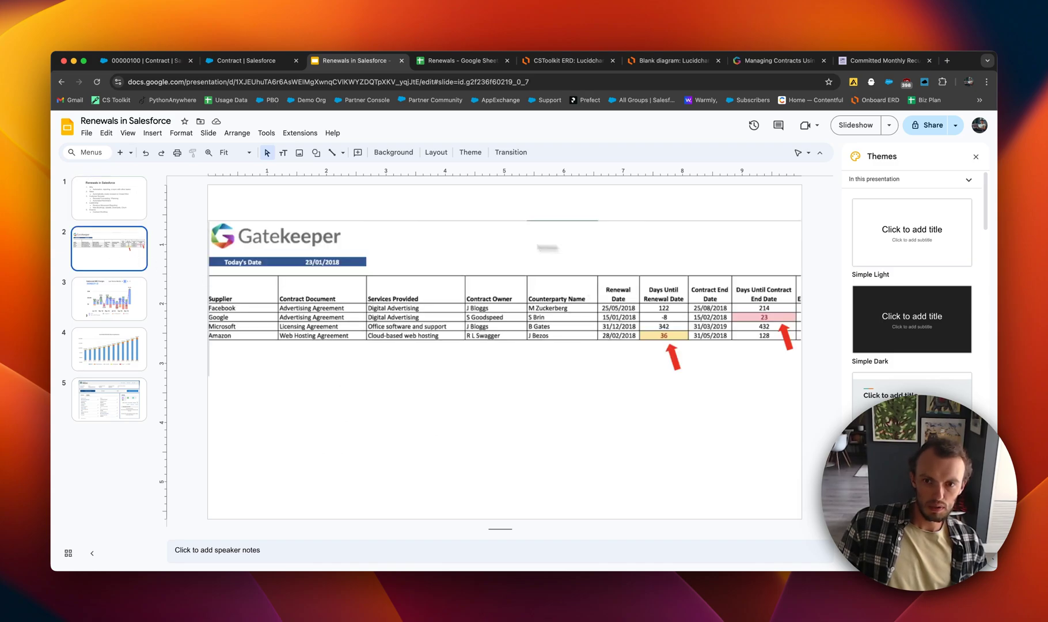
{"action": "mouse_move", "coordinate": [757, 409]}
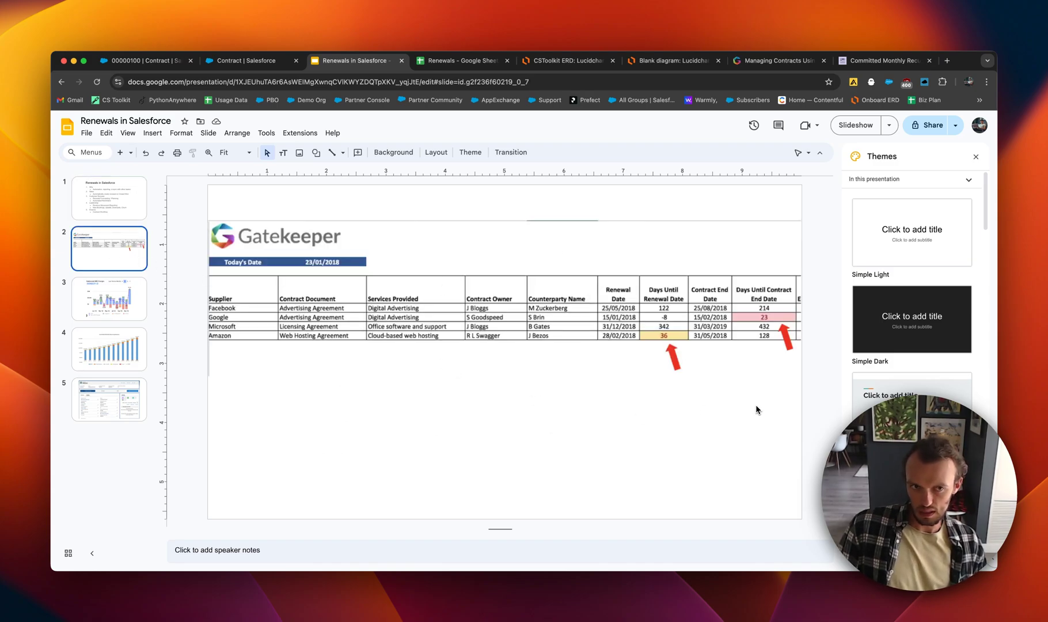
{"action": "left_click", "coordinate": [109, 198]}
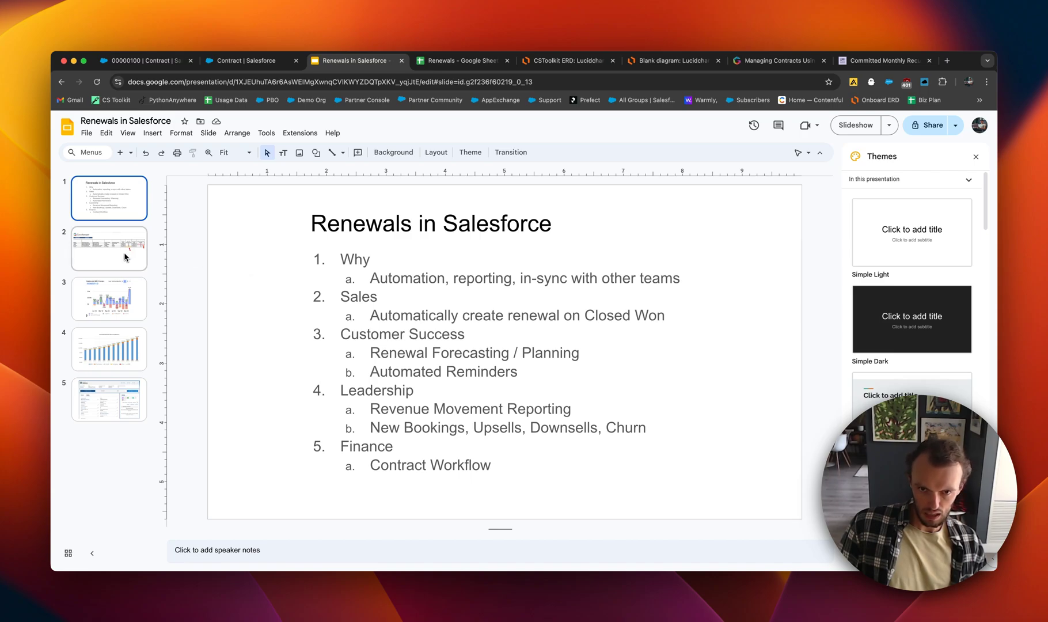
{"action": "left_click", "coordinate": [108, 248]}
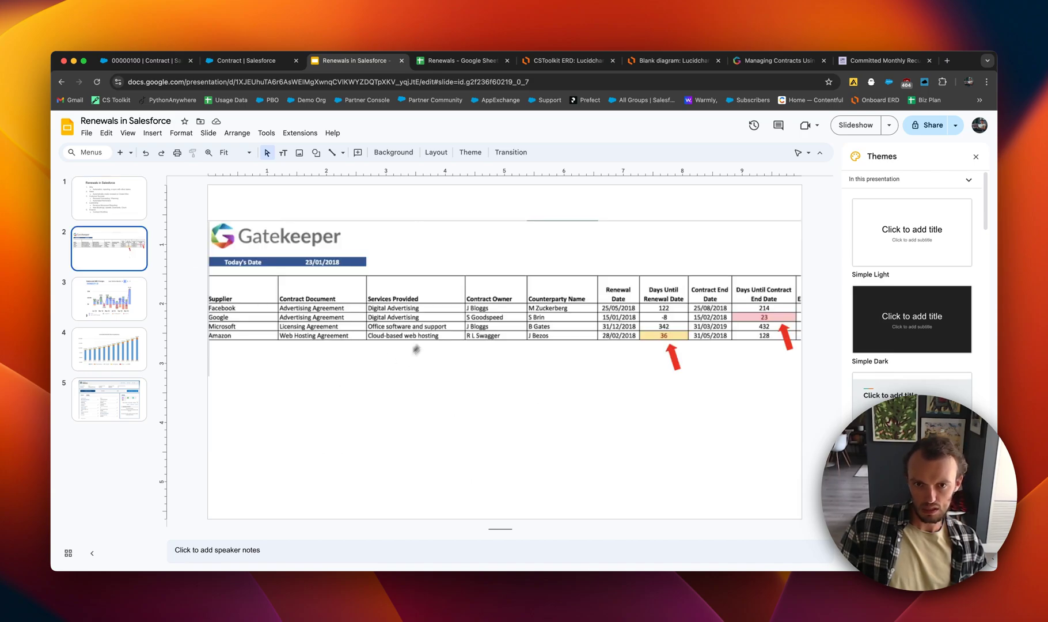
{"action": "mouse_move", "coordinate": [528, 315]}
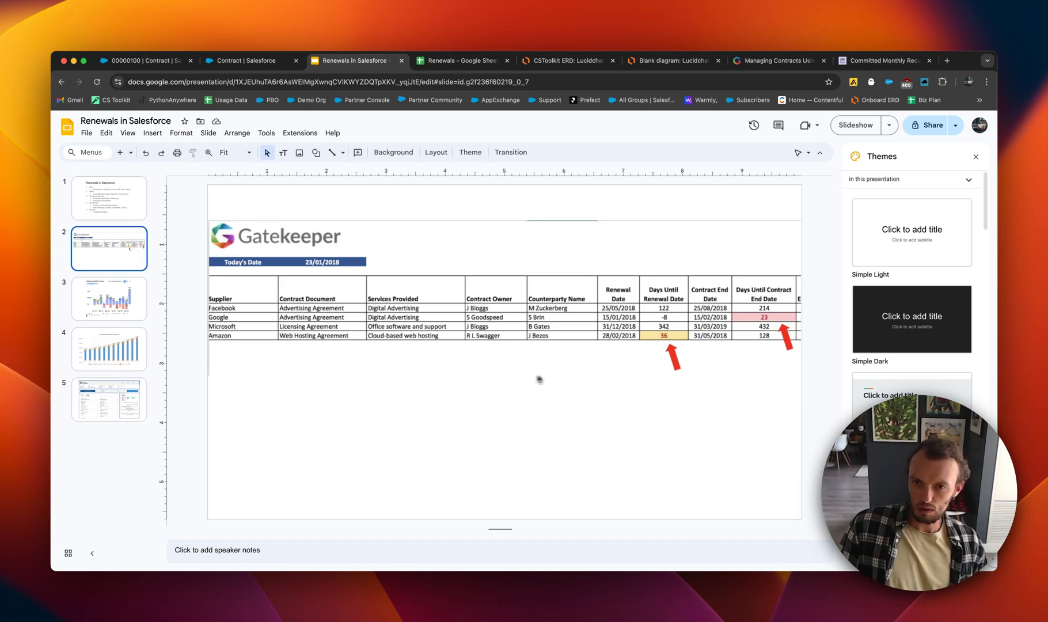
{"action": "mouse_move", "coordinate": [763, 362]}
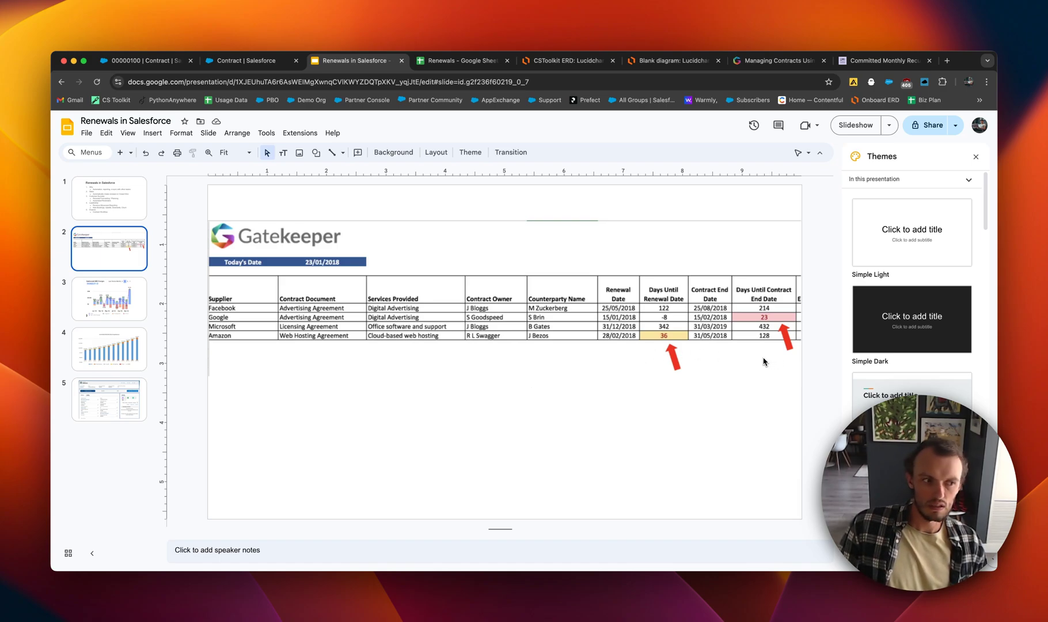